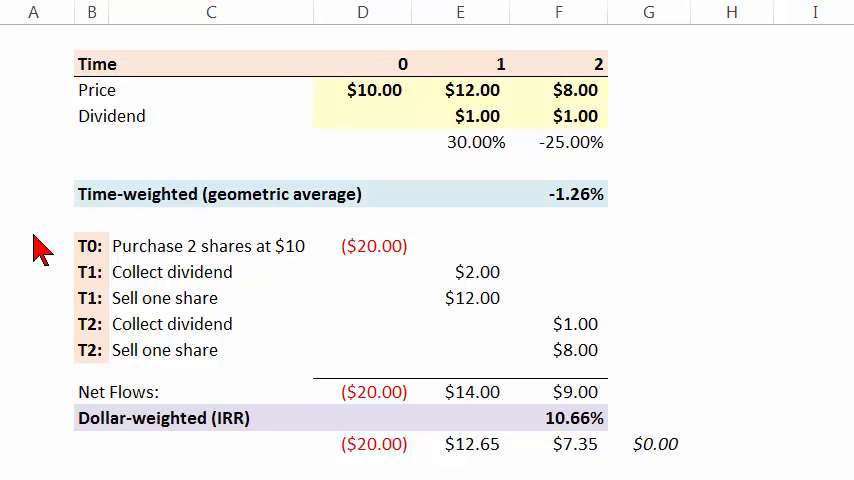
{"action": "mouse_move", "coordinate": [133, 420]}
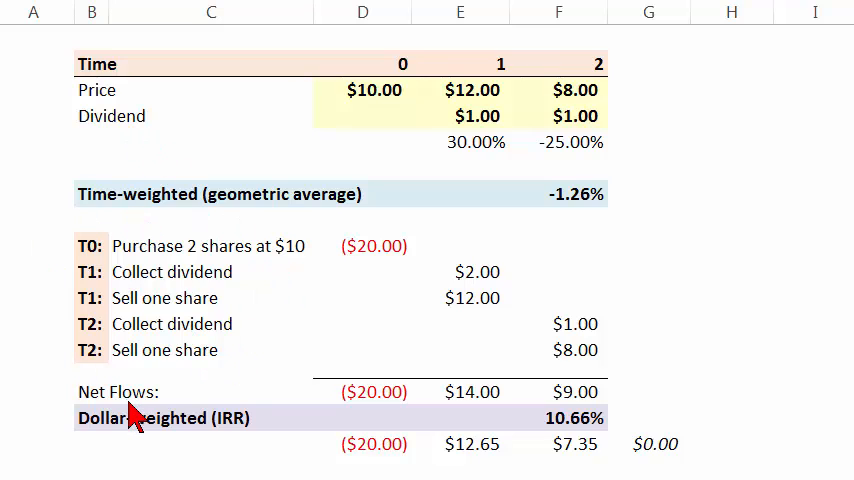
{"action": "mouse_move", "coordinate": [615, 160]}
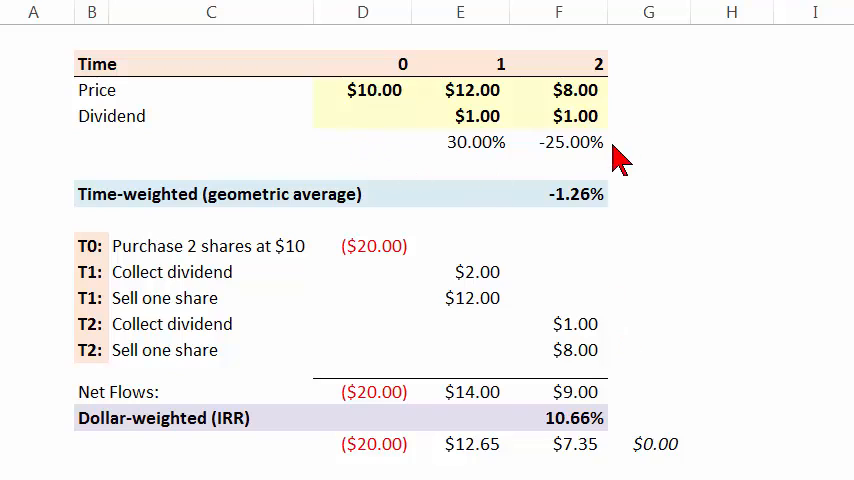
{"action": "mouse_move", "coordinate": [628, 200]}
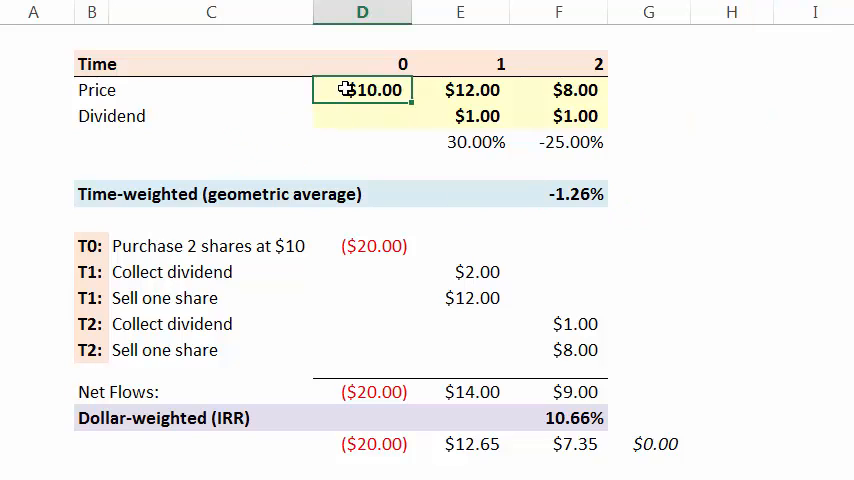
Review the $10.00 price, $1.00 dividend and $8.00 price, then clear the period-1 return in E5.
{"action": "left_click", "coordinate": [362, 167]}
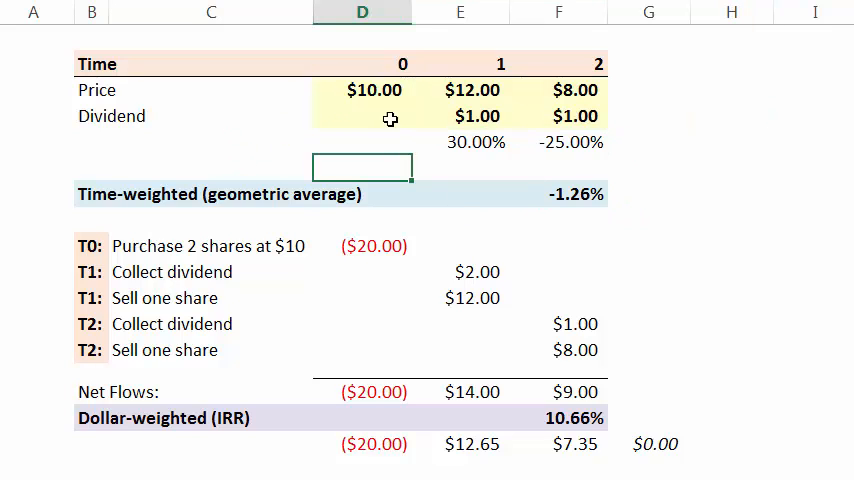
{"action": "left_click", "coordinate": [361, 90]}
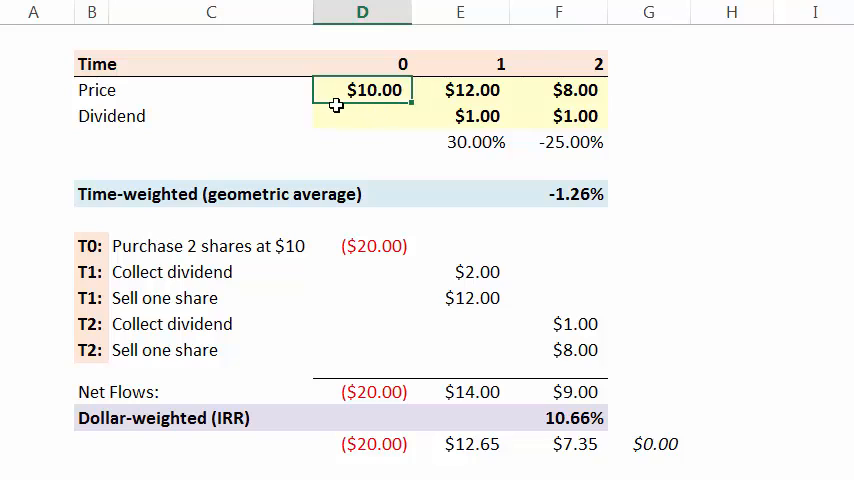
{"action": "left_click", "coordinate": [461, 90]}
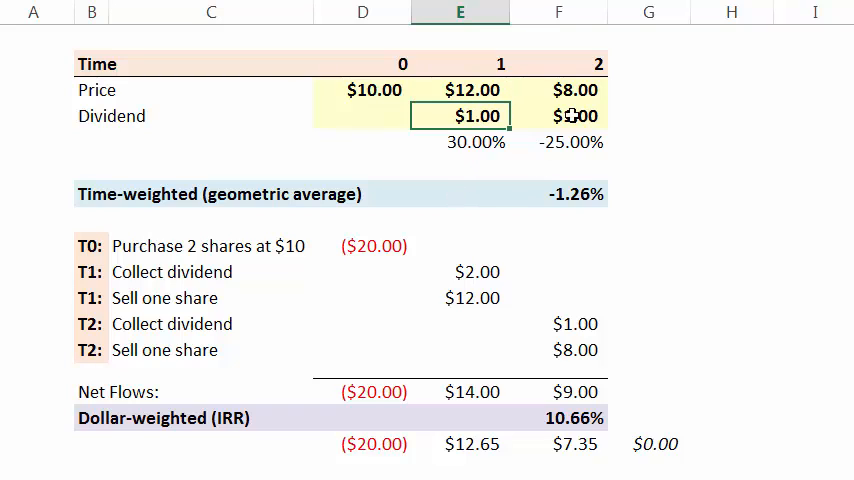
{"action": "left_click", "coordinate": [559, 89]}
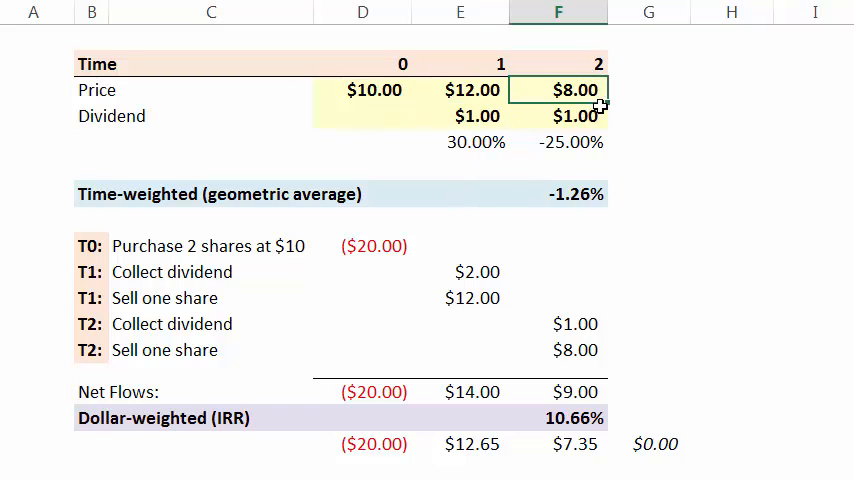
{"action": "left_click", "coordinate": [558, 116]}
{"action": "type", "text": "="}
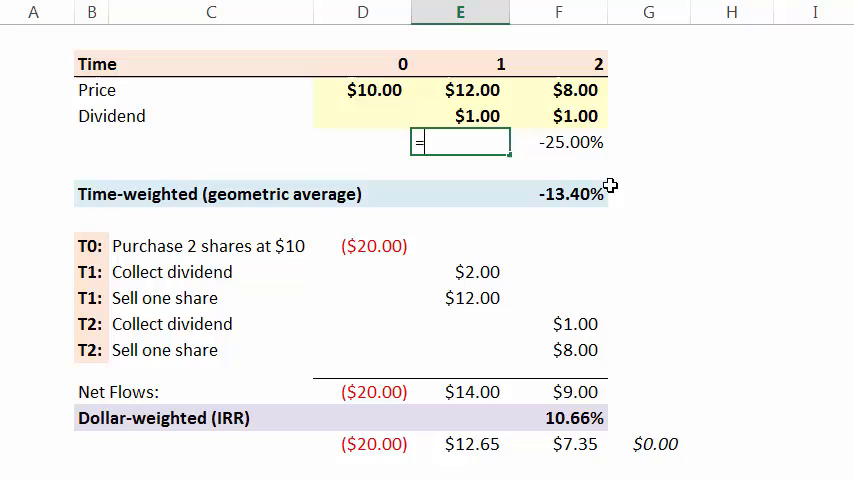
Enter =(E3+E4-D3)/D3 in E5 so the period-1 return shows 30.00%.
{"action": "left_click", "coordinate": [471, 90]}
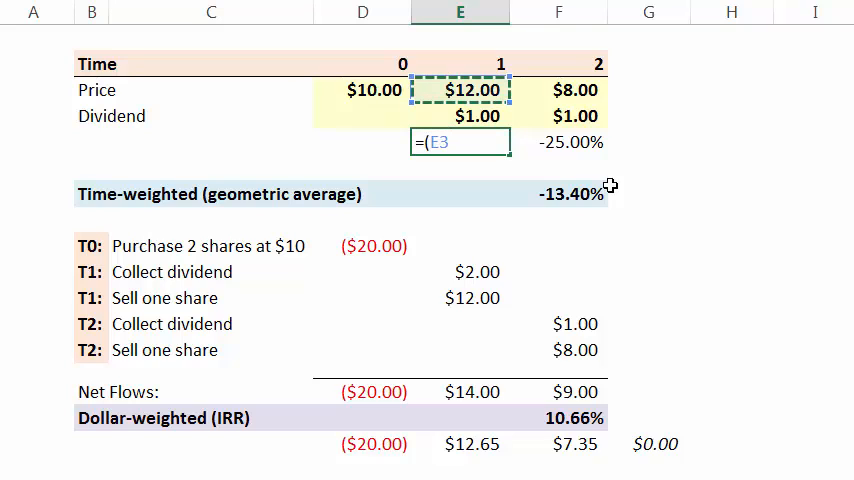
{"action": "type", "text": "+E4"}
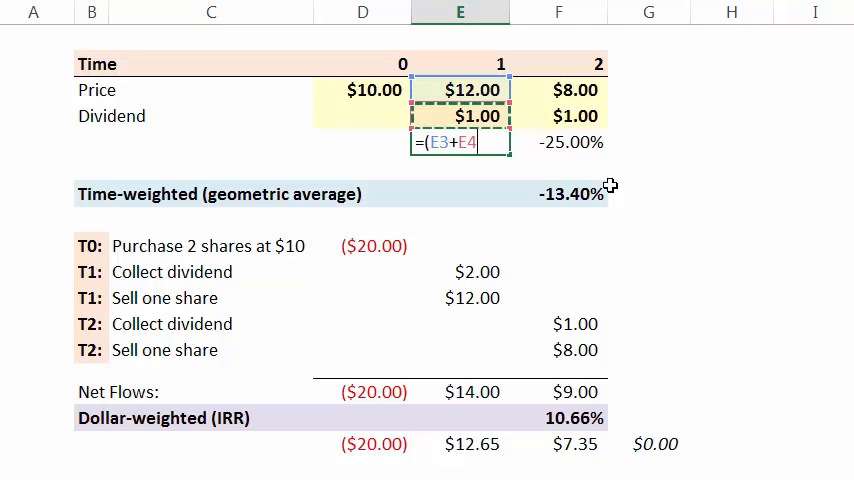
{"action": "type", "text": "-"}
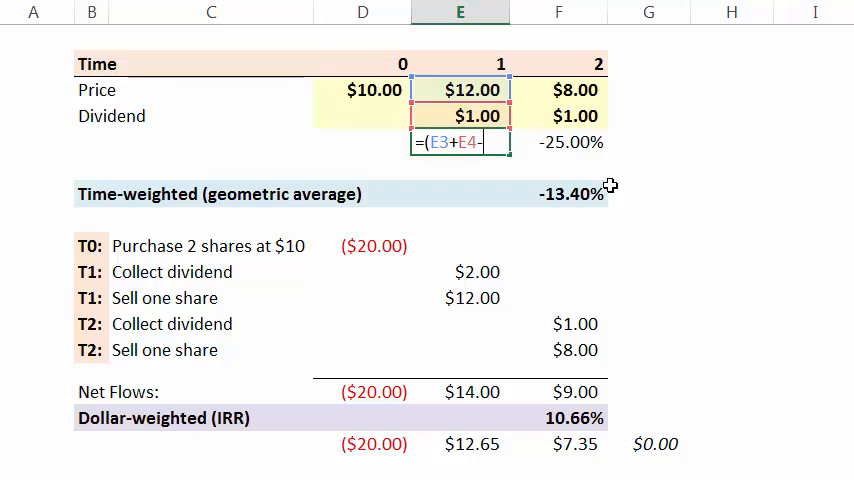
{"action": "type", "text": "D3)/"}
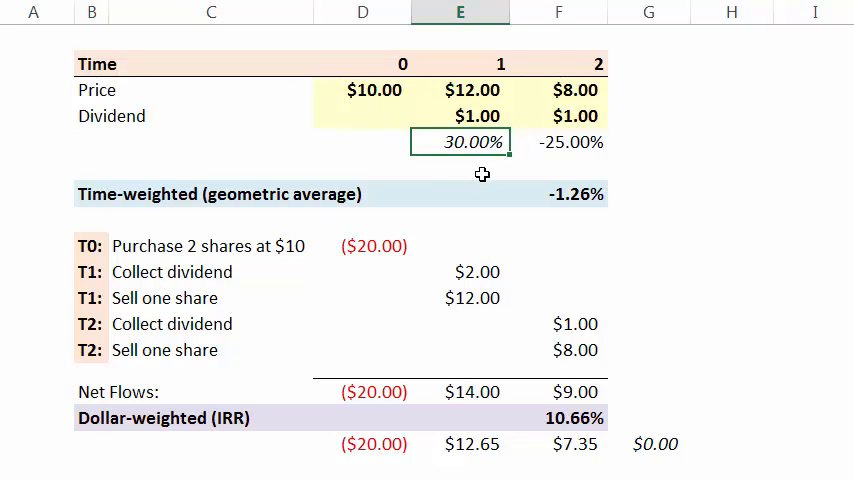
{"action": "mouse_move", "coordinate": [516, 191]}
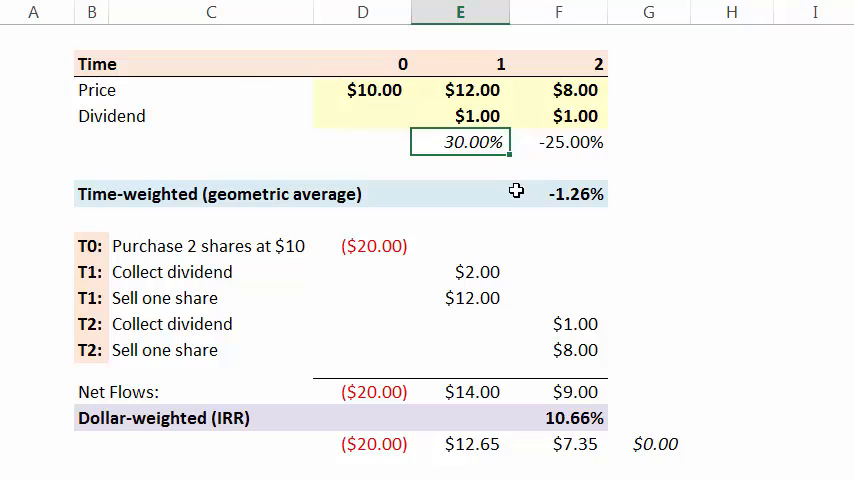
{"action": "mouse_move", "coordinate": [424, 147]}
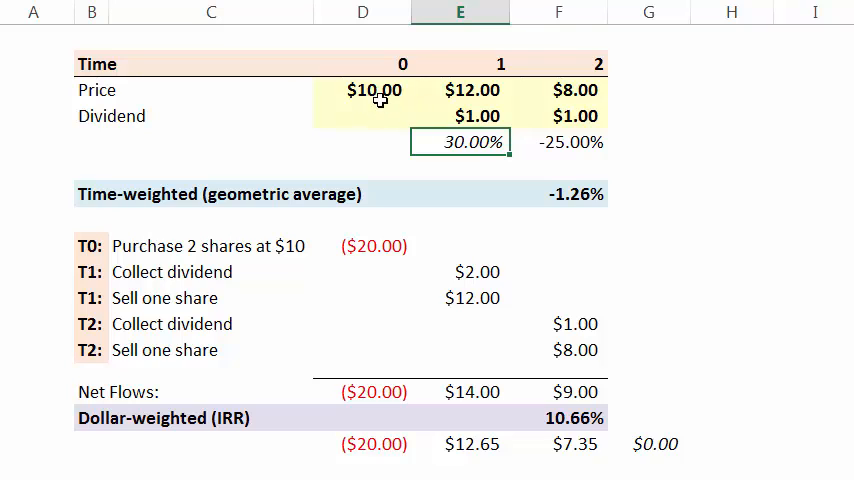
{"action": "mouse_move", "coordinate": [489, 100]}
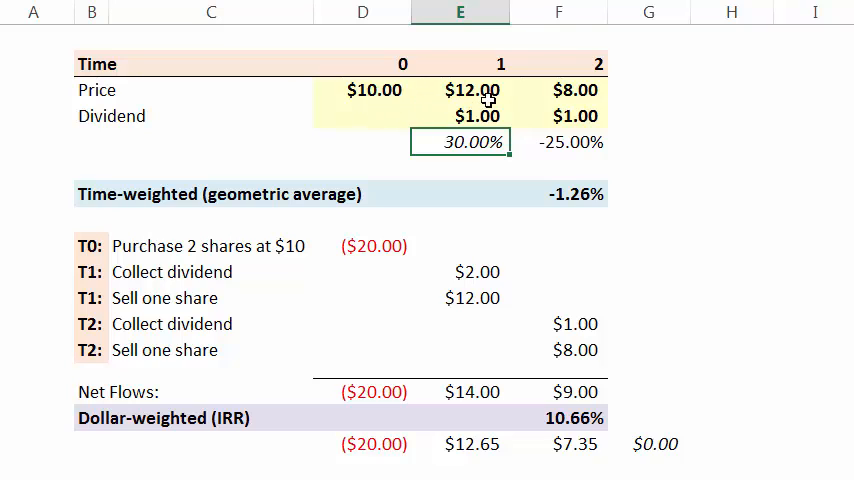
{"action": "mouse_move", "coordinate": [505, 114]}
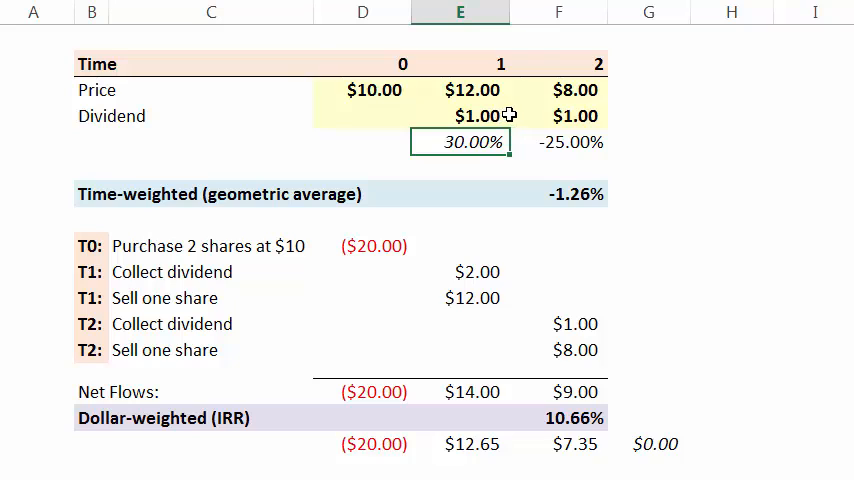
{"action": "mouse_move", "coordinate": [470, 168]}
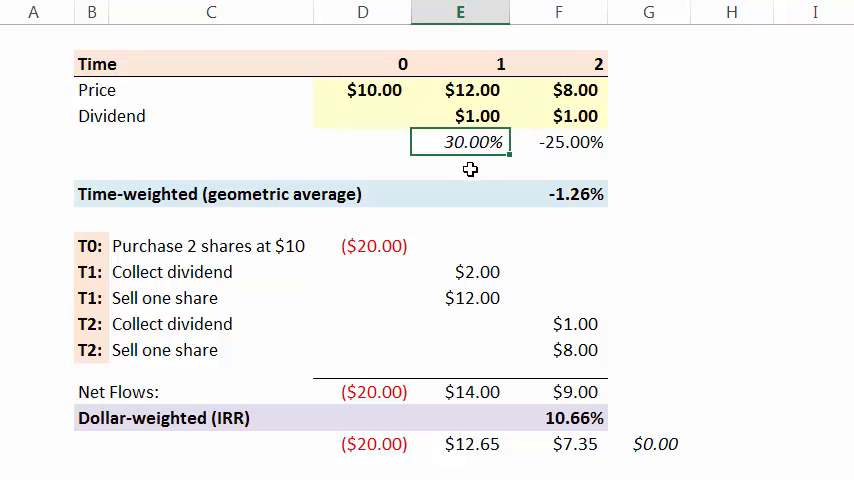
{"action": "mouse_move", "coordinate": [489, 162]}
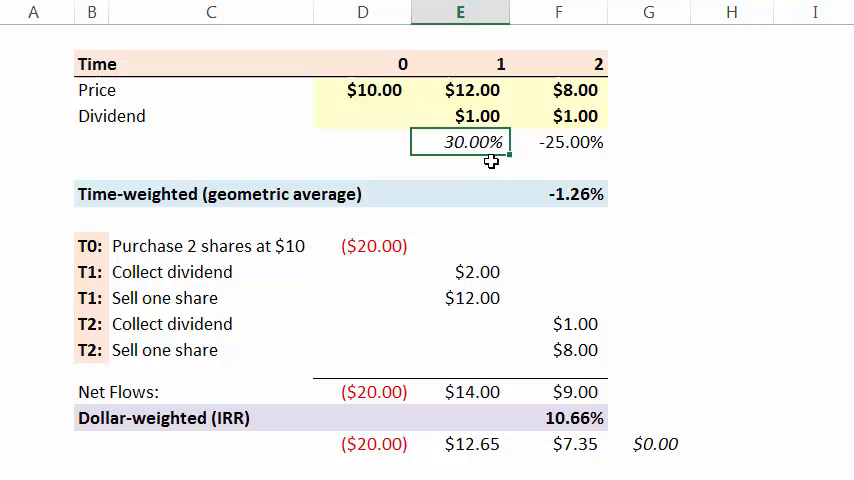
Fill the return formula into F5 for period 2, showing -25.00%.
{"action": "left_click", "coordinate": [558, 141]}
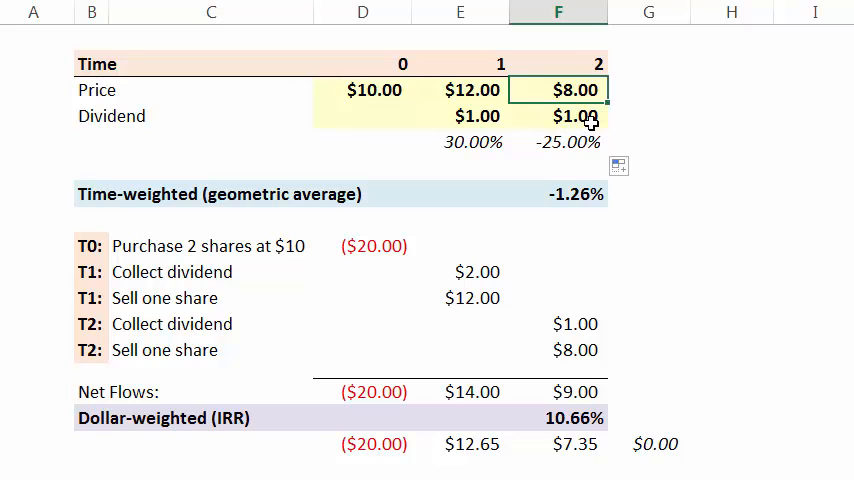
{"action": "mouse_move", "coordinate": [510, 107]}
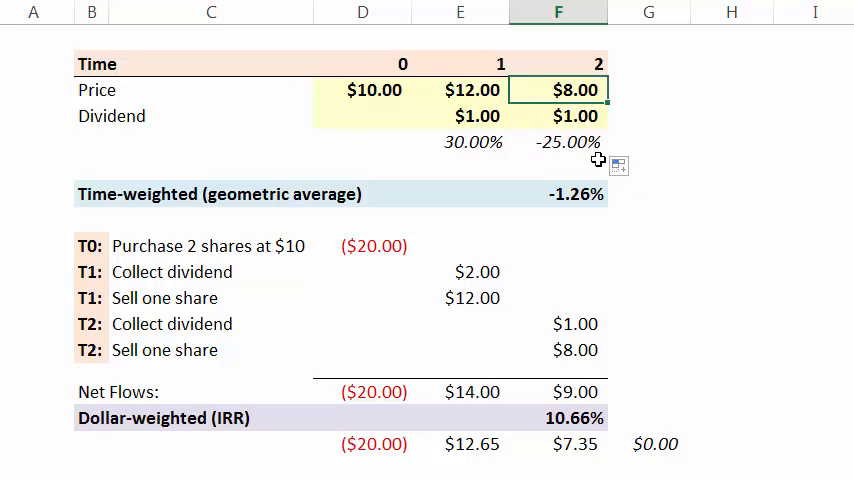
{"action": "mouse_move", "coordinate": [591, 194]}
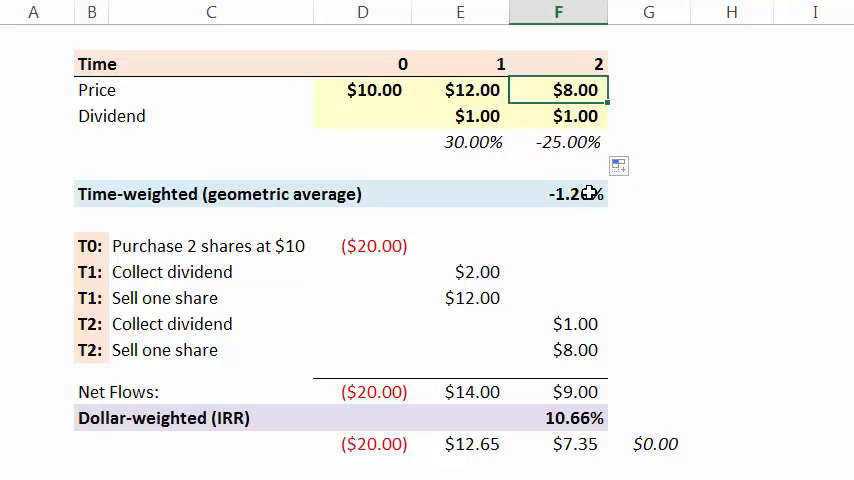
{"action": "mouse_move", "coordinate": [105, 199]}
{"action": "type", "text": "=(1+E5"}
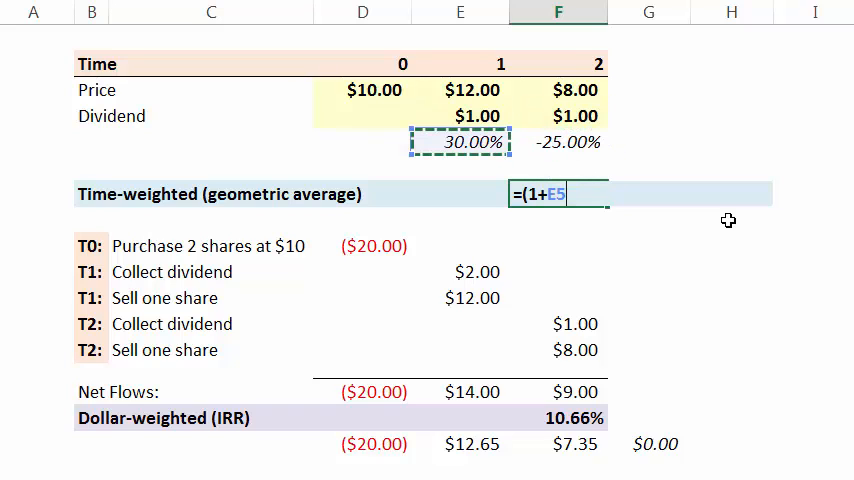
{"action": "type", "text": "*"}
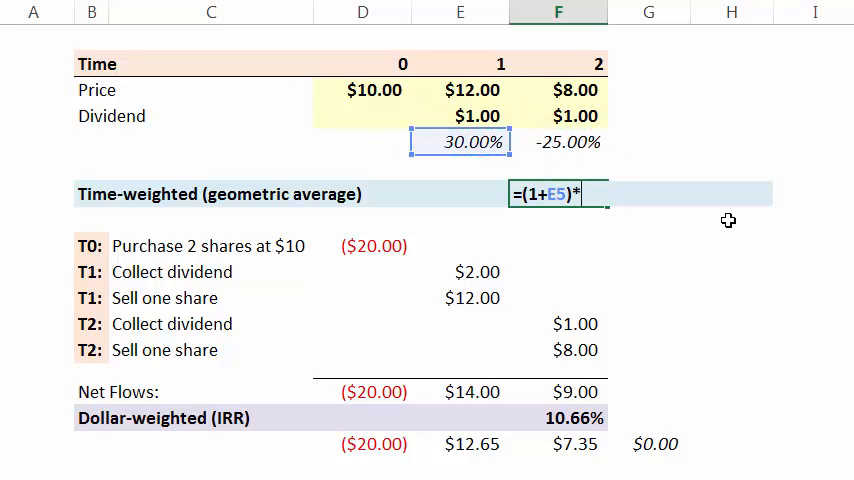
{"action": "type", "text": "("}
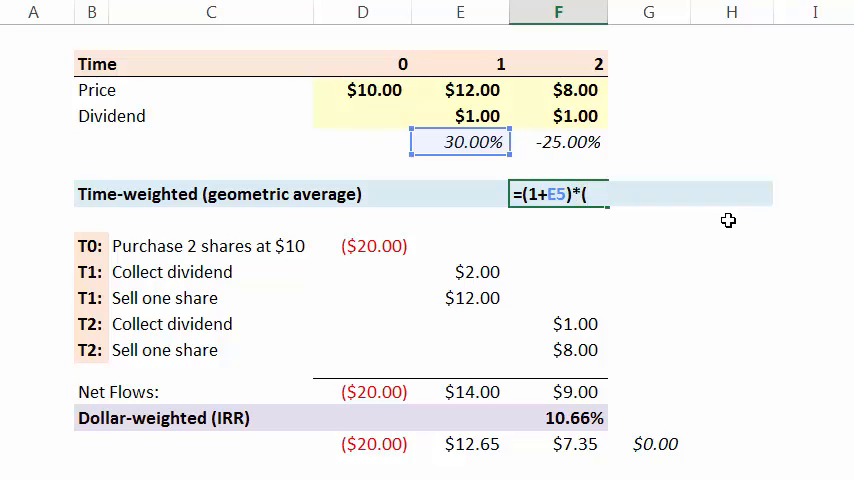
{"action": "left_click", "coordinate": [568, 141]}
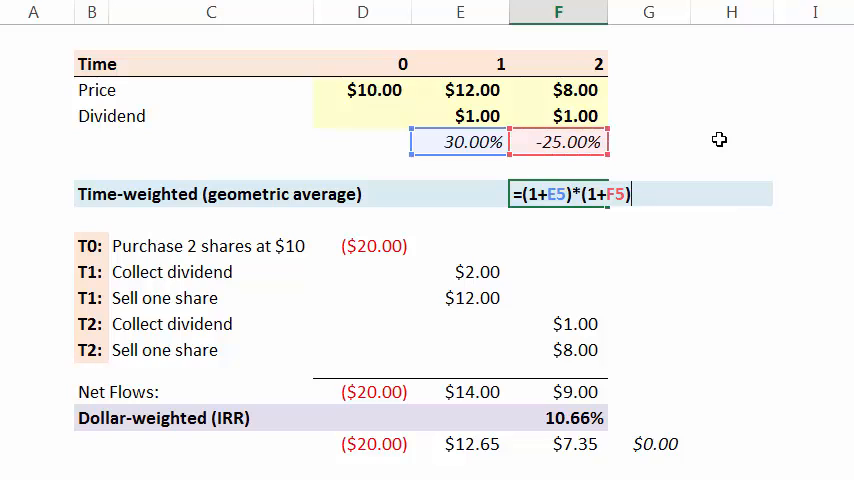
{"action": "mouse_move", "coordinate": [670, 218]}
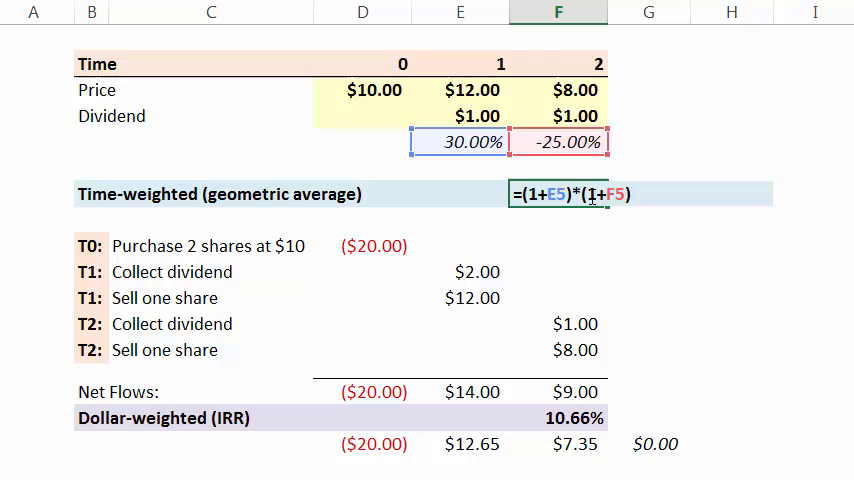
{"action": "type", "text": "sqrt"}
{"action": "key", "text": "Return"}
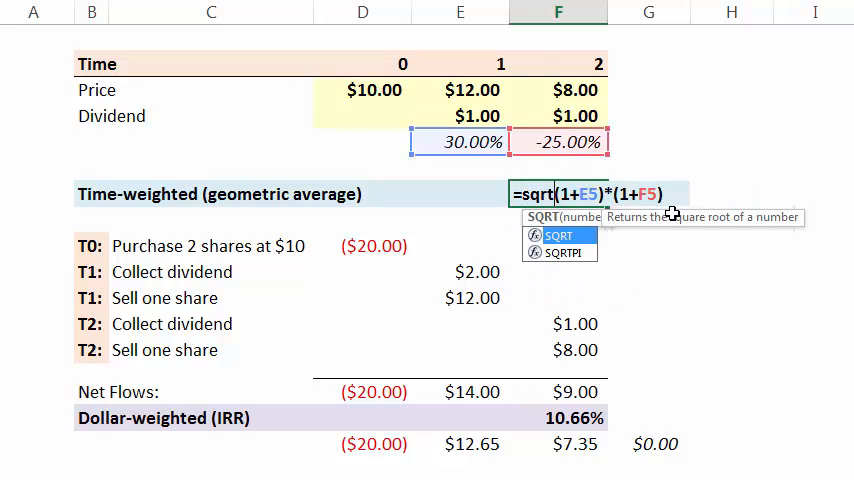
{"action": "key", "text": "Return"}
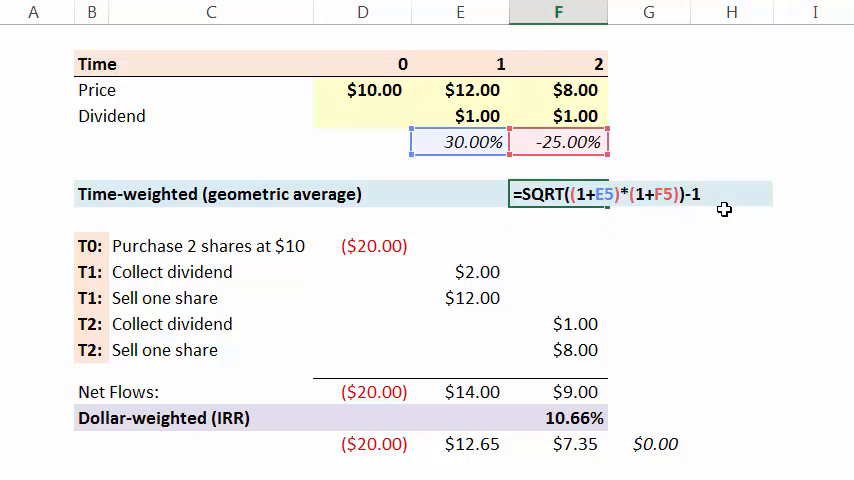
{"action": "key", "text": "Return"}
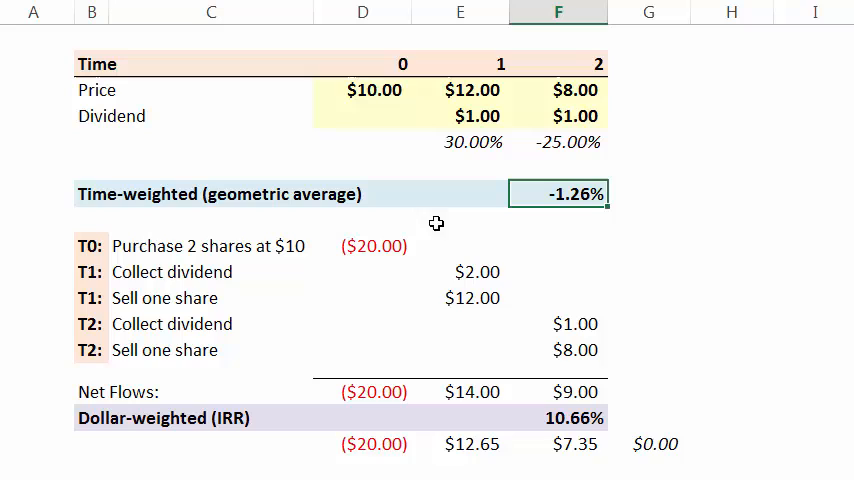
{"action": "mouse_move", "coordinate": [537, 199]}
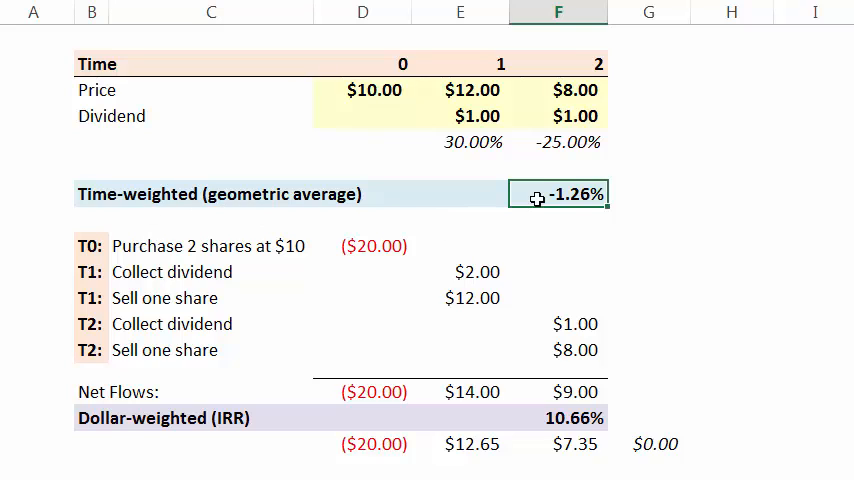
{"action": "mouse_move", "coordinate": [640, 197]}
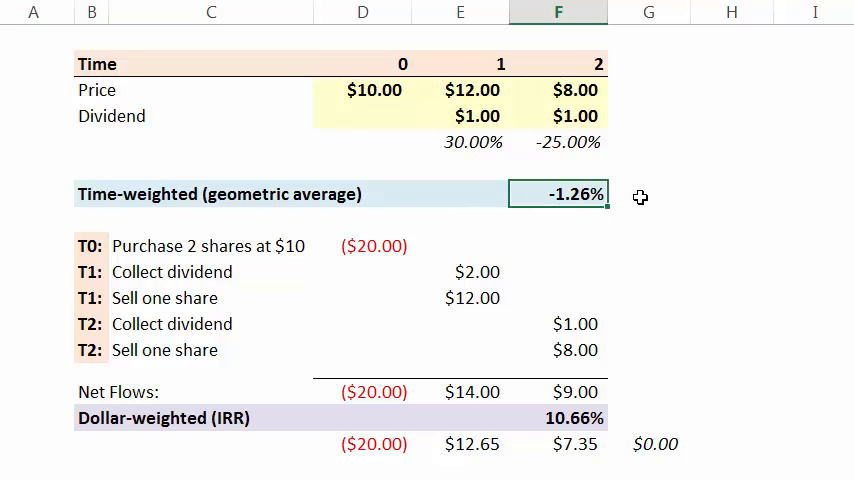
{"action": "left_click", "coordinate": [648, 194]}
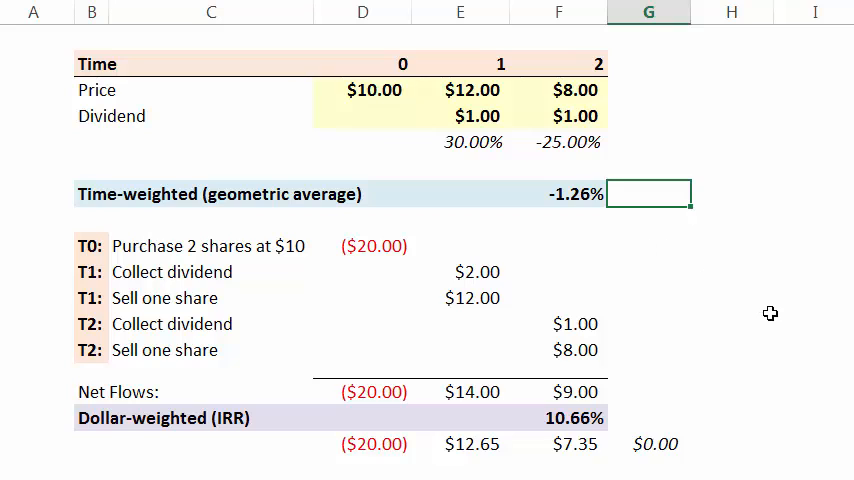
{"action": "type", "text": "=a"}
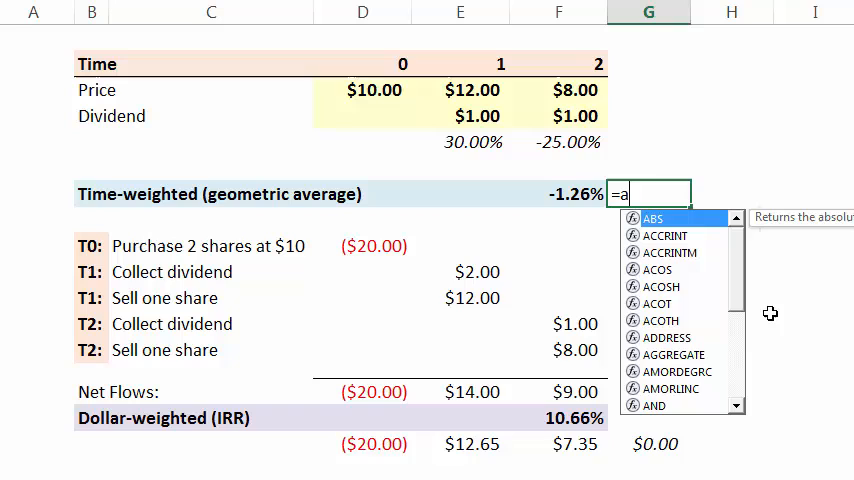
{"action": "type", "text": "verage("}
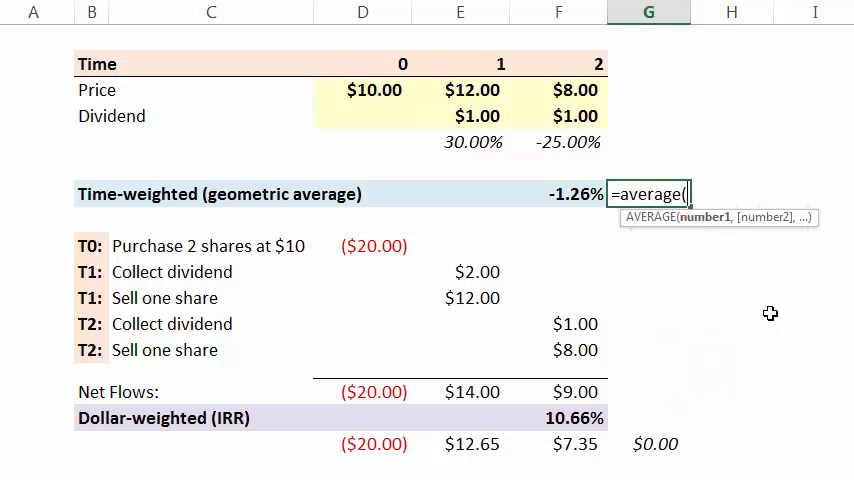
{"action": "left_click", "coordinate": [651, 142]}
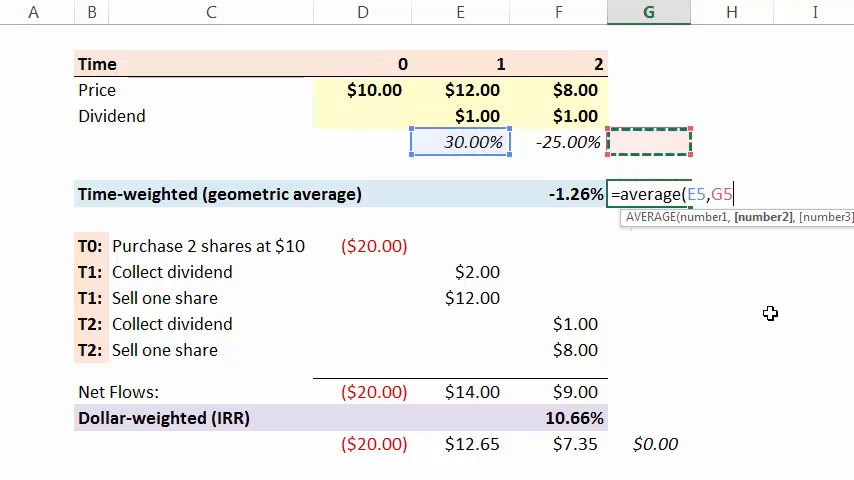
{"action": "key", "text": "Return"}
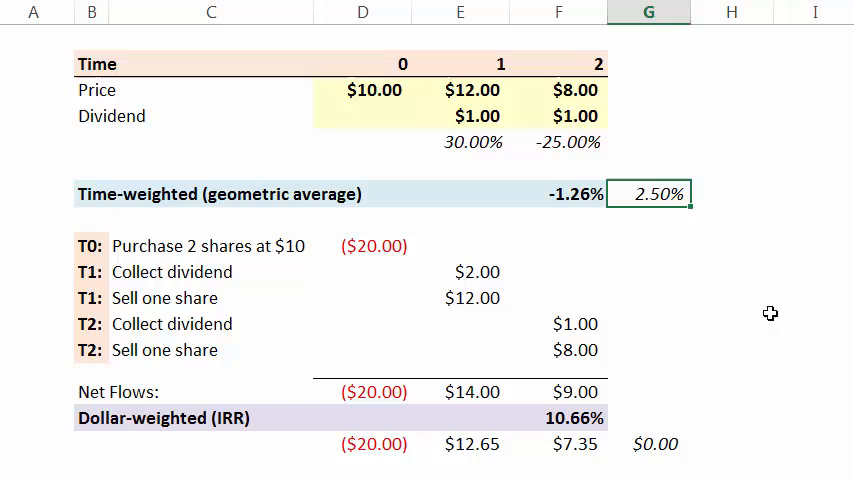
{"action": "mouse_move", "coordinate": [655, 197]}
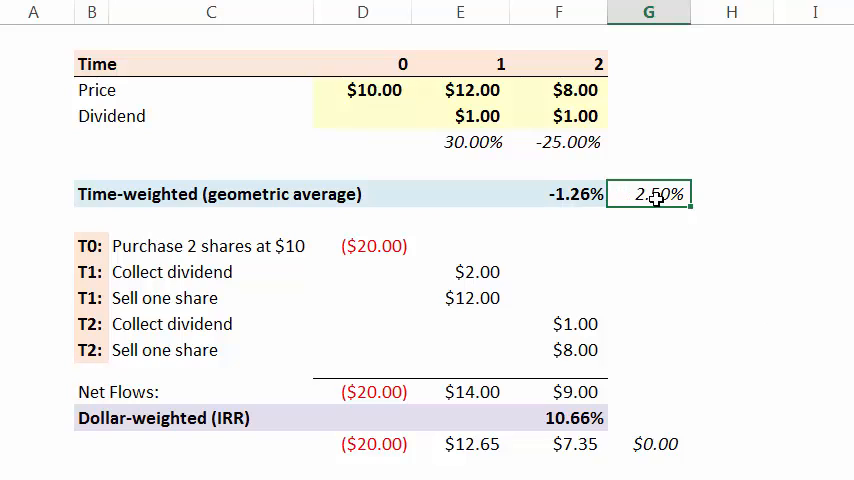
{"action": "mouse_move", "coordinate": [414, 95]}
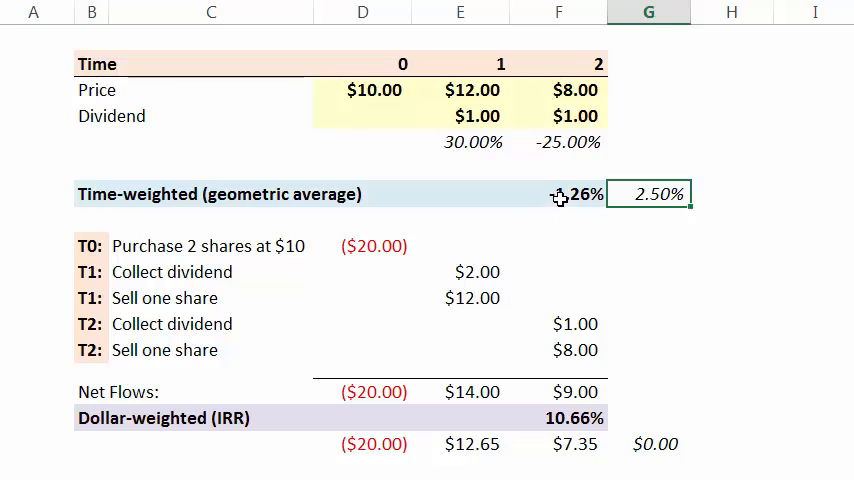
{"action": "left_click", "coordinate": [558, 194]}
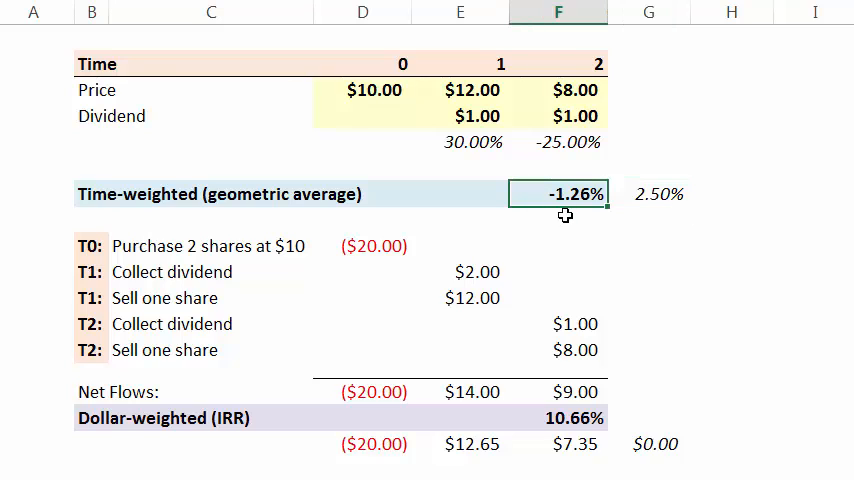
{"action": "left_click", "coordinate": [648, 194]}
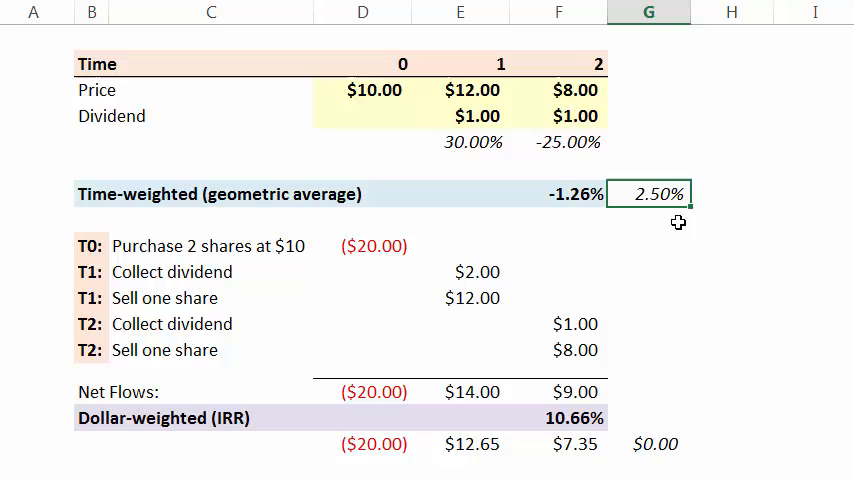
{"action": "mouse_move", "coordinate": [672, 210]}
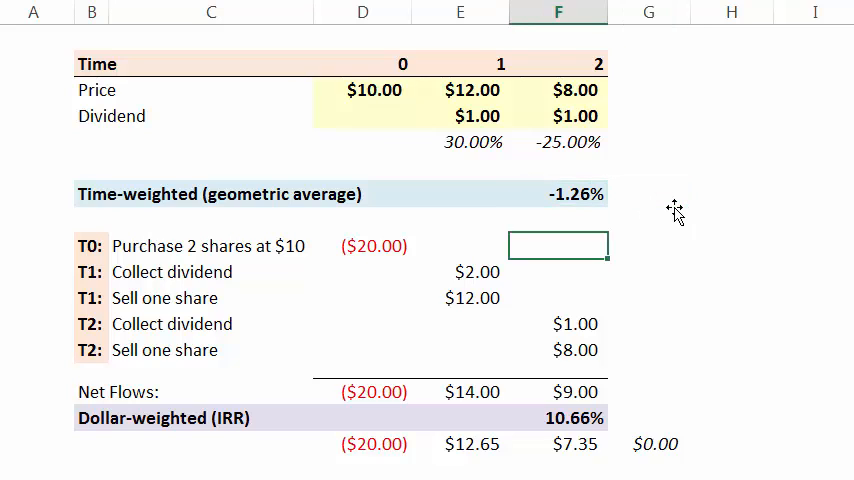
{"action": "left_click", "coordinate": [372, 245]}
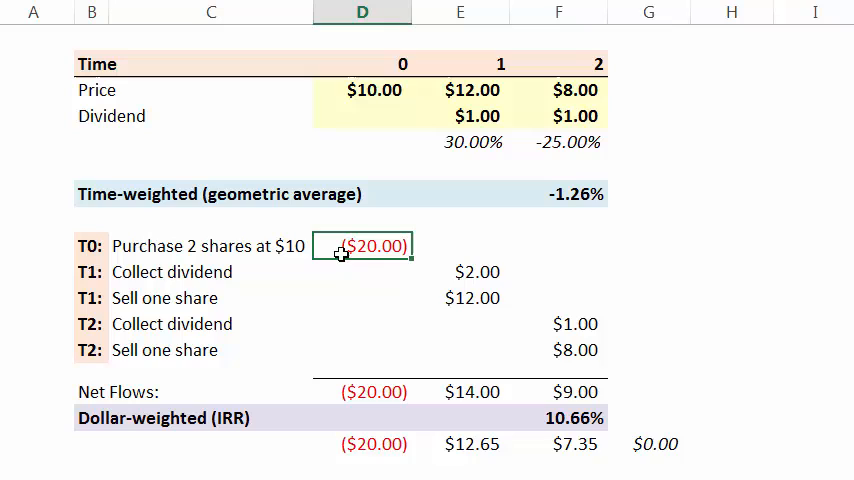
{"action": "mouse_move", "coordinate": [398, 331]}
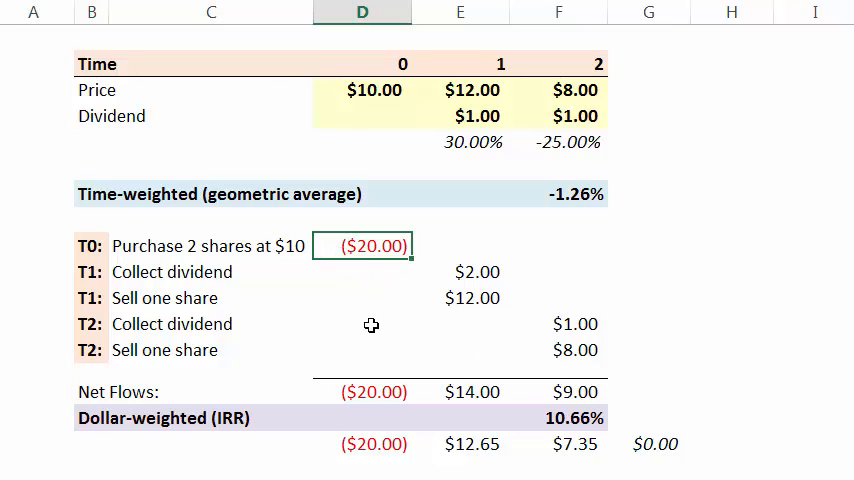
{"action": "mouse_move", "coordinate": [313, 265]}
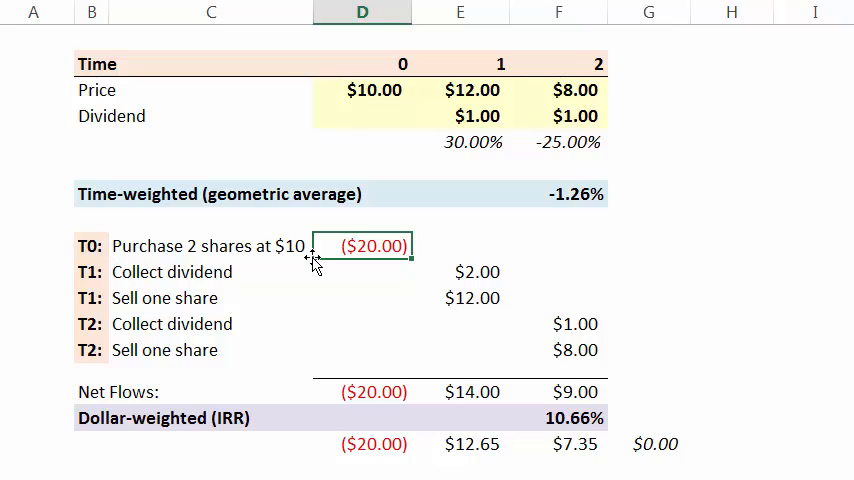
{"action": "mouse_move", "coordinate": [343, 256]}
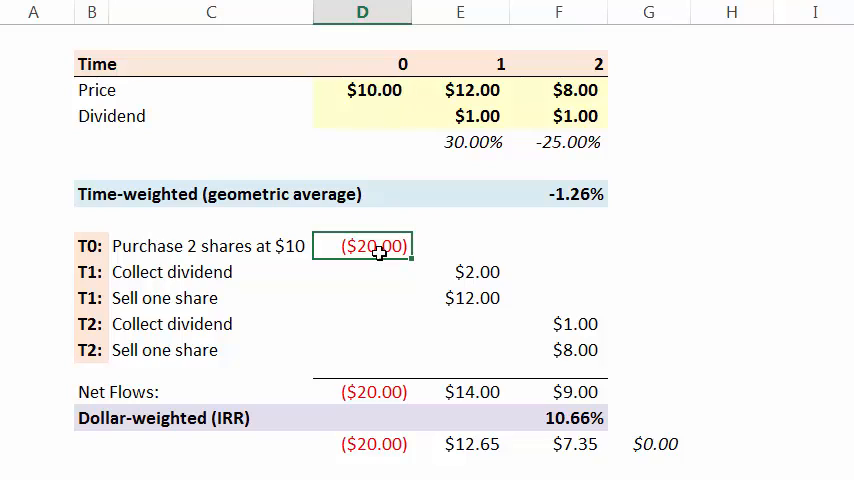
{"action": "mouse_move", "coordinate": [517, 406]}
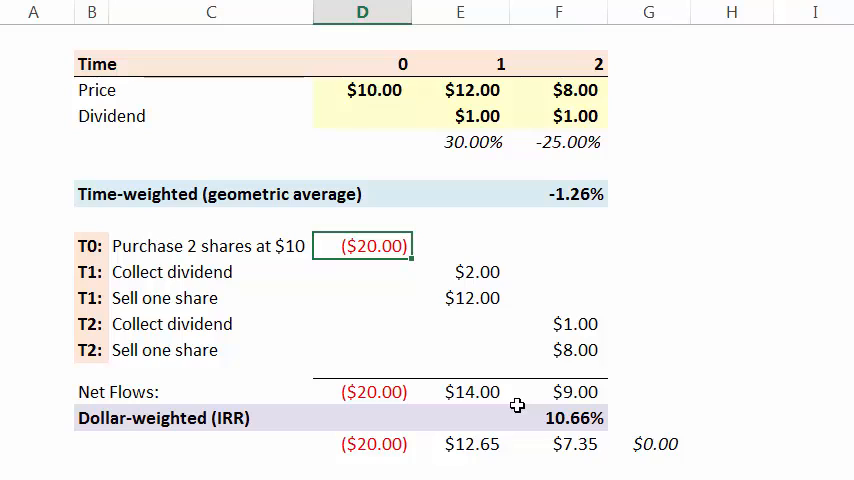
{"action": "mouse_move", "coordinate": [496, 91]}
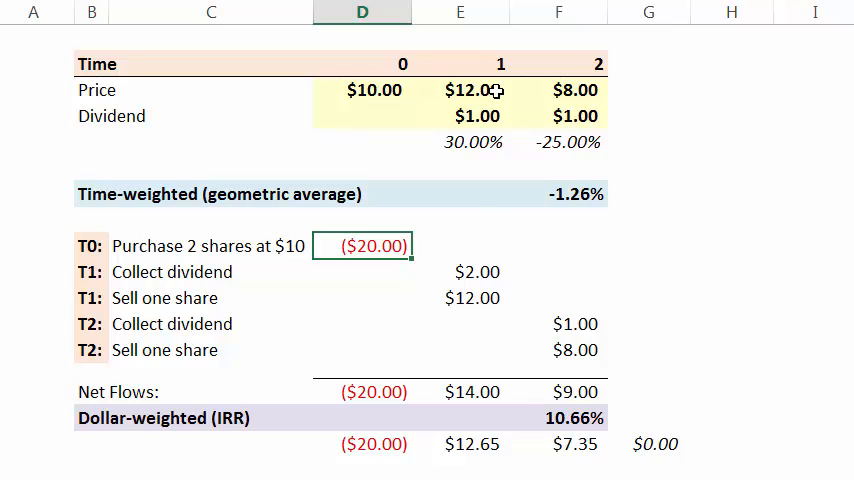
{"action": "left_click", "coordinate": [476, 271]}
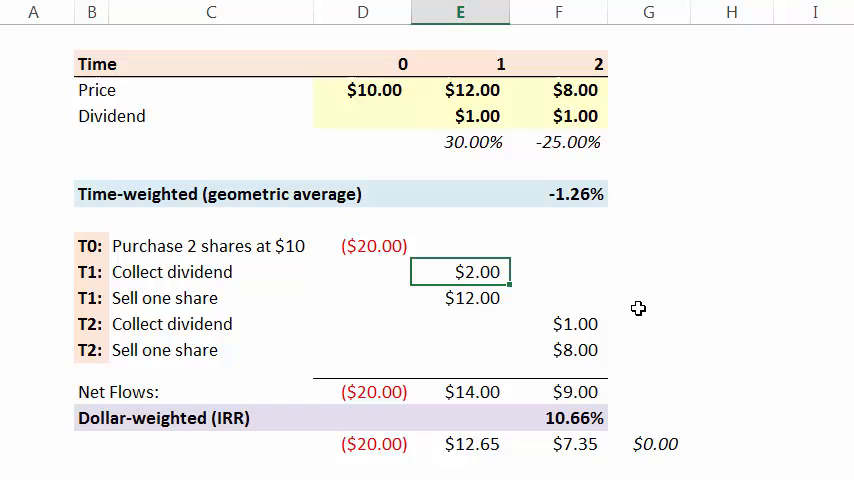
{"action": "mouse_move", "coordinate": [487, 110]}
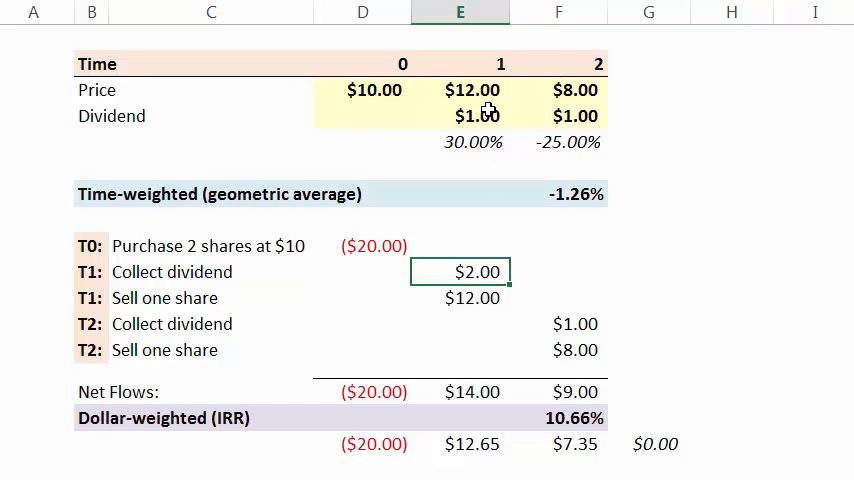
{"action": "mouse_move", "coordinate": [490, 167]}
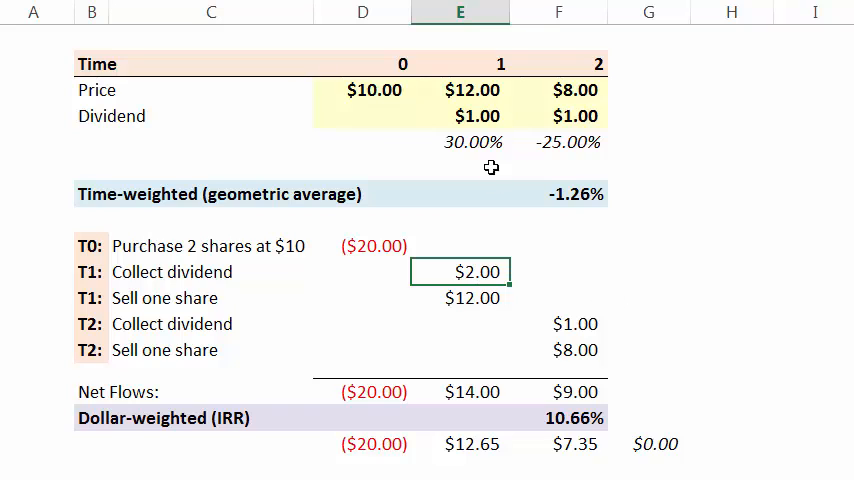
{"action": "left_click", "coordinate": [470, 298]}
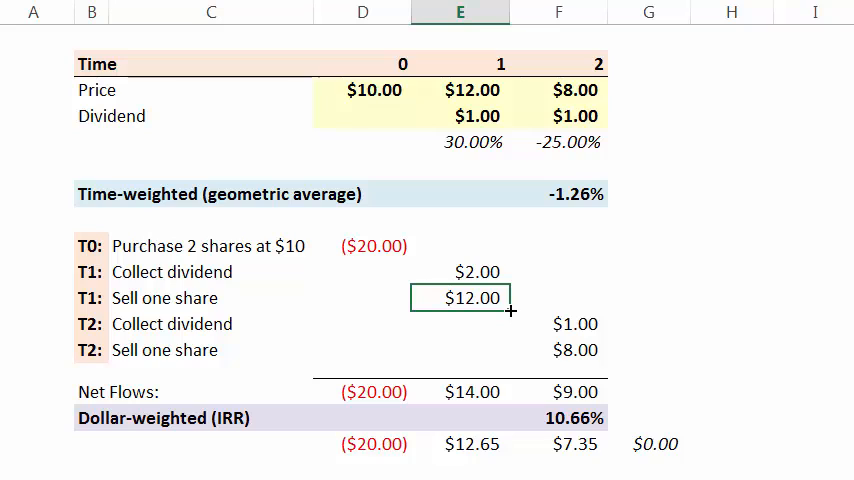
{"action": "mouse_move", "coordinate": [500, 157]}
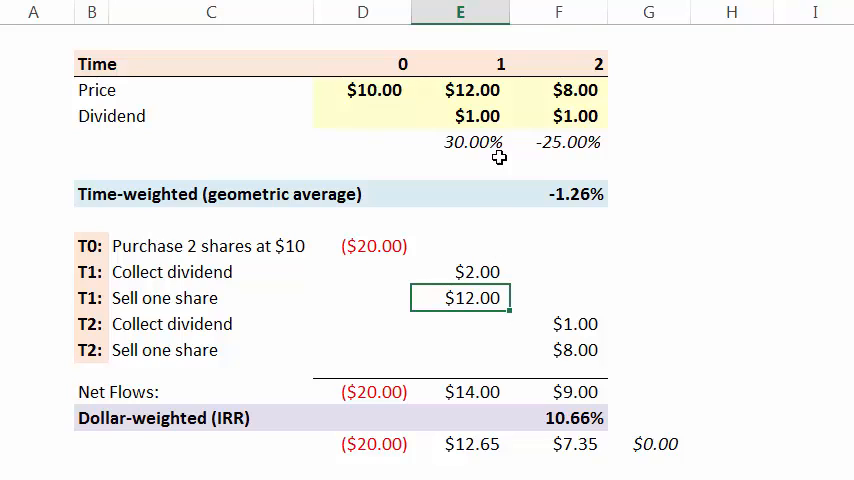
{"action": "mouse_move", "coordinate": [468, 103]}
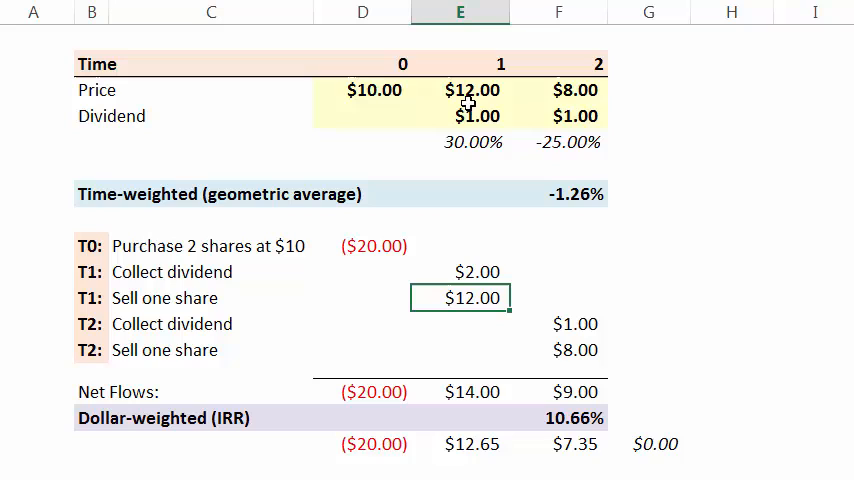
{"action": "mouse_move", "coordinate": [490, 305]}
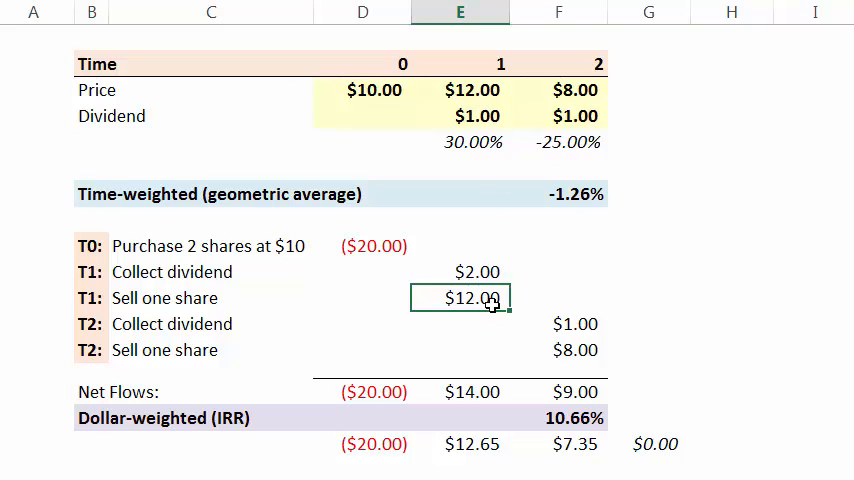
{"action": "mouse_move", "coordinate": [505, 119]}
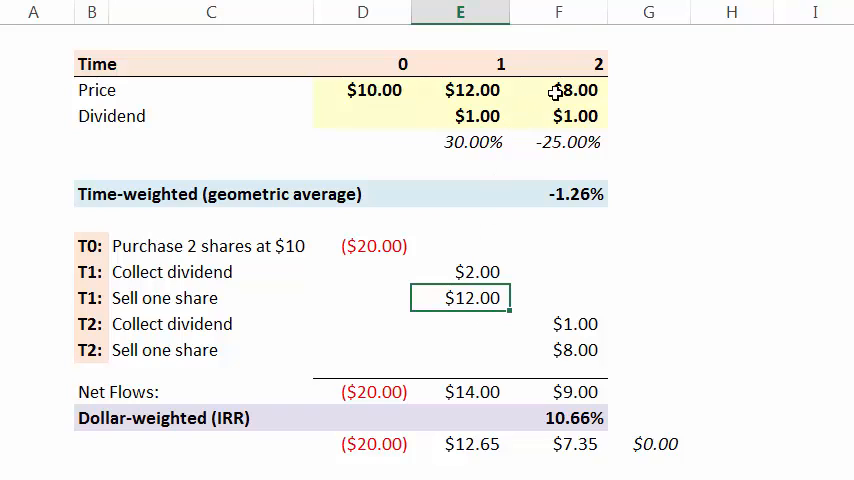
{"action": "left_click", "coordinate": [560, 324]}
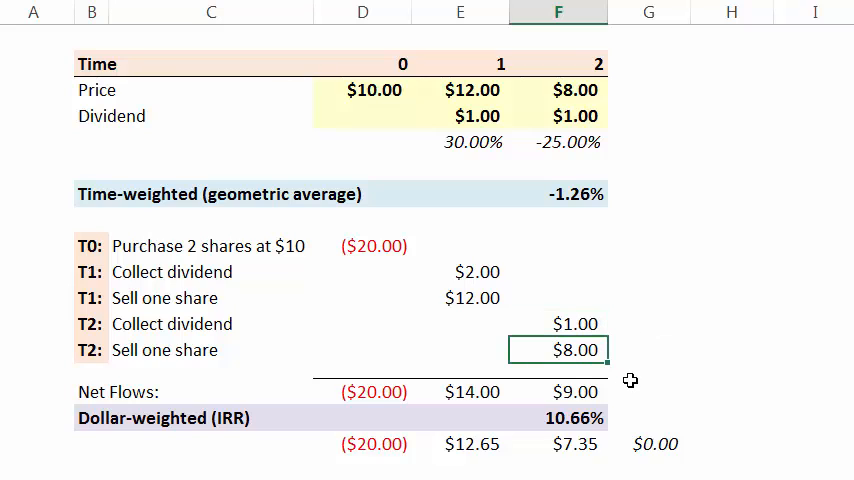
{"action": "mouse_move", "coordinate": [364, 334]}
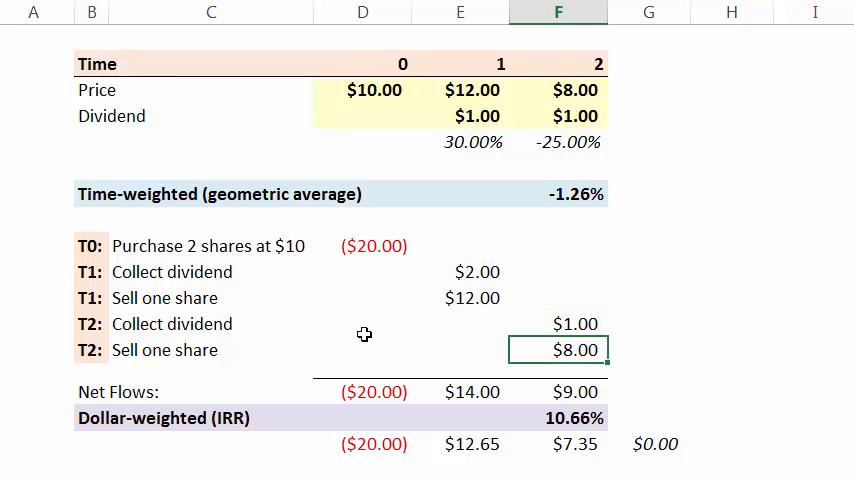
{"action": "mouse_move", "coordinate": [575, 350]}
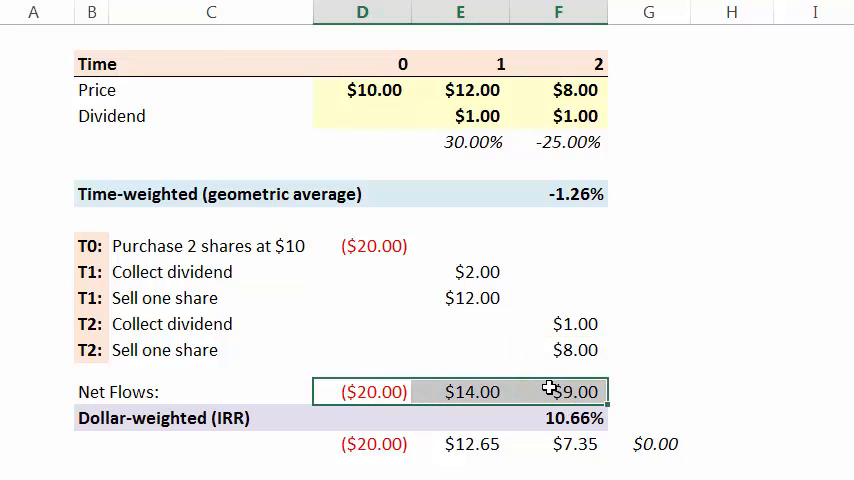
{"action": "left_click", "coordinate": [363, 391]}
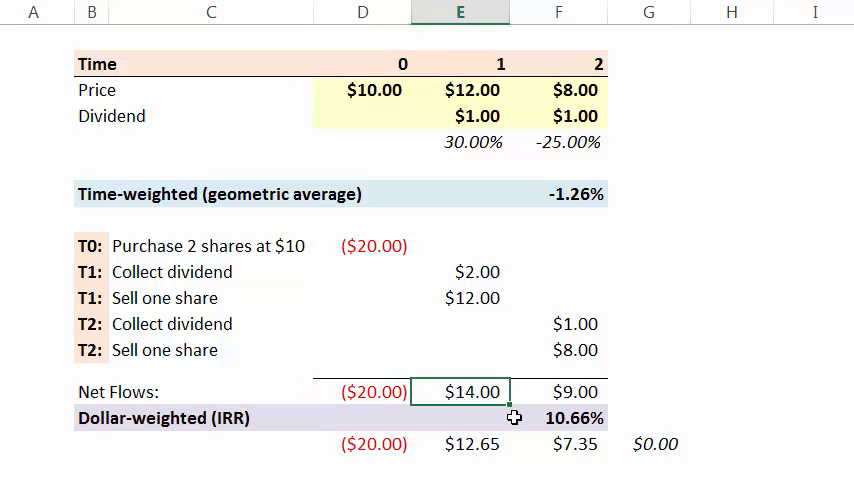
{"action": "left_click", "coordinate": [558, 391]}
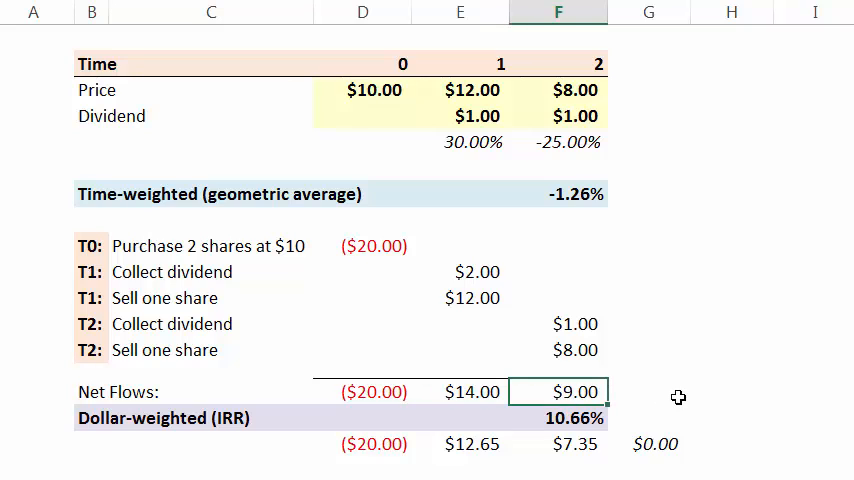
{"action": "mouse_move", "coordinate": [365, 391]}
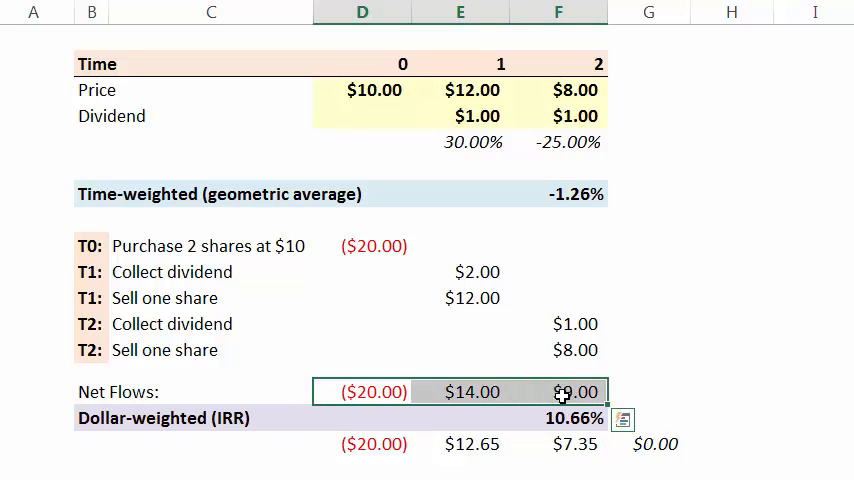
{"action": "left_click", "coordinate": [558, 418]}
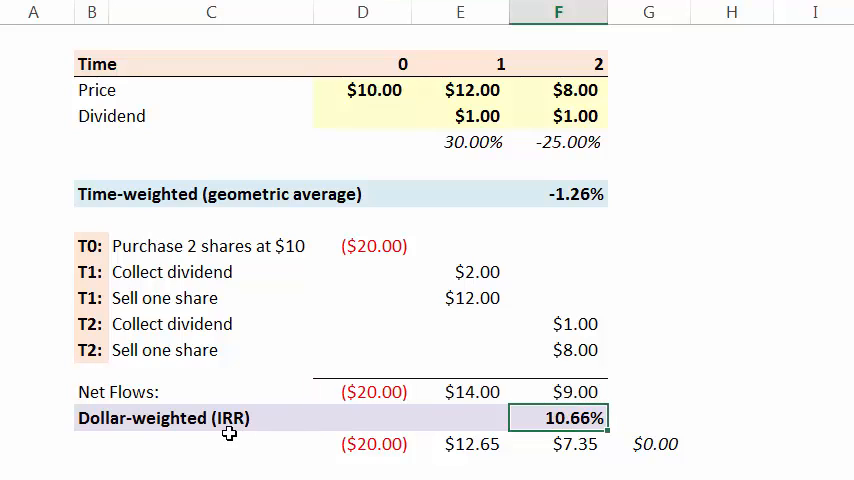
Confirm the =IRR(D15:F15) formula in F16, giving a 10.66% dollar-weighted return.
{"action": "double_click", "coordinate": [558, 418]}
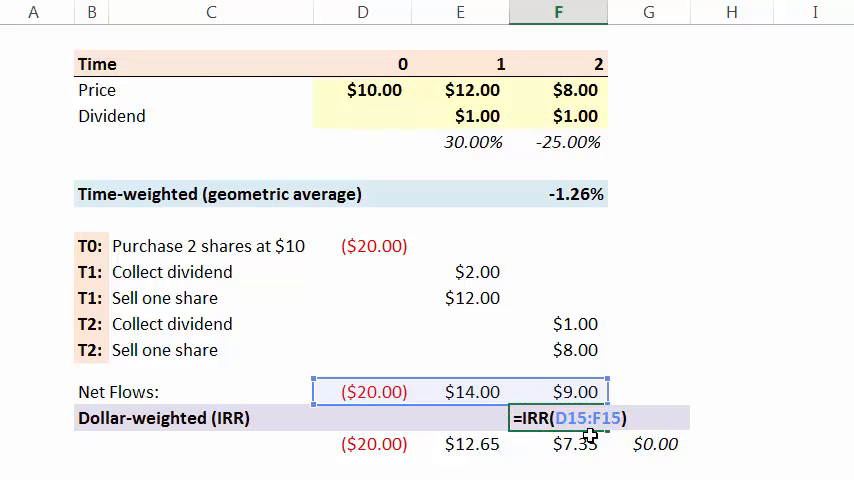
{"action": "mouse_move", "coordinate": [615, 390]}
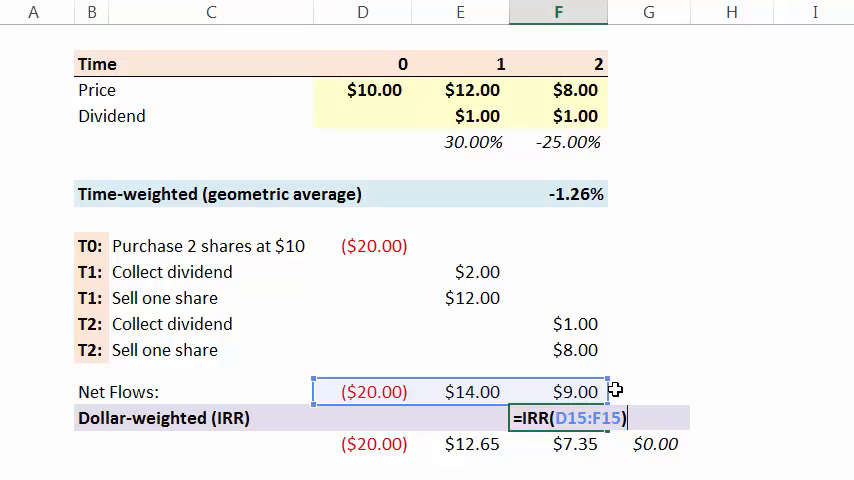
{"action": "key", "text": "Return"}
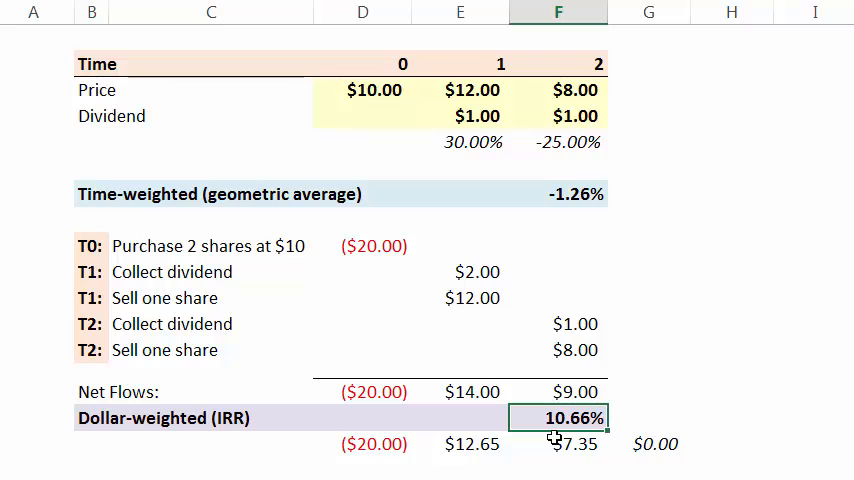
{"action": "mouse_move", "coordinate": [382, 443]}
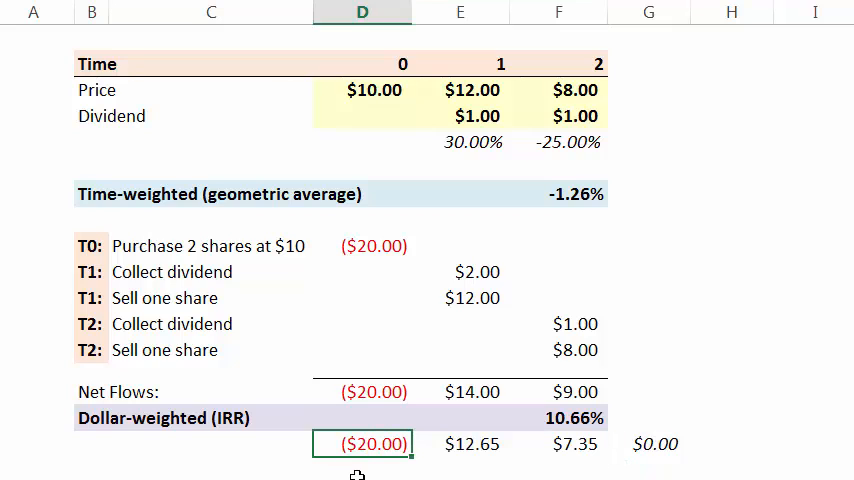
{"action": "mouse_move", "coordinate": [363, 397]}
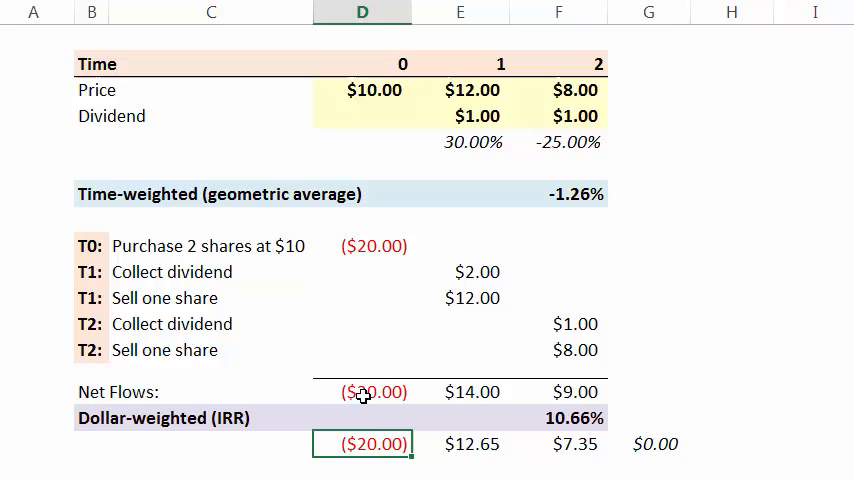
{"action": "mouse_move", "coordinate": [462, 440]}
{"action": "type", "text": "=E15/(1+irr)^E2"}
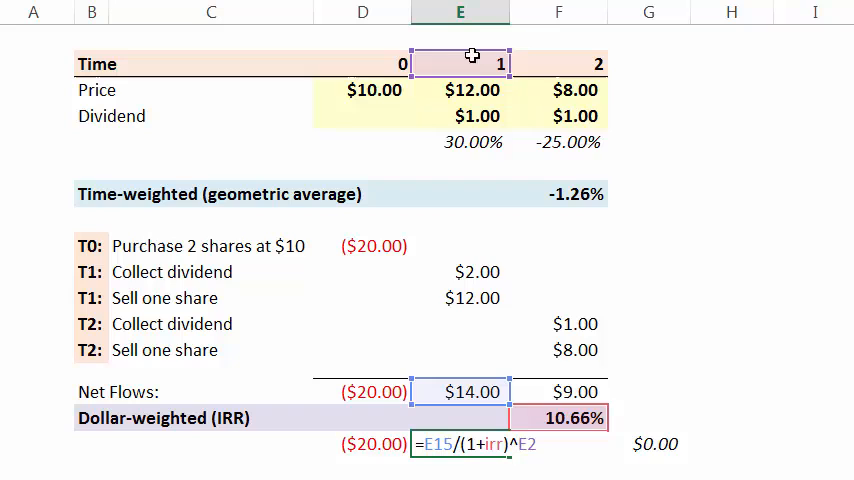
{"action": "key", "text": "Return"}
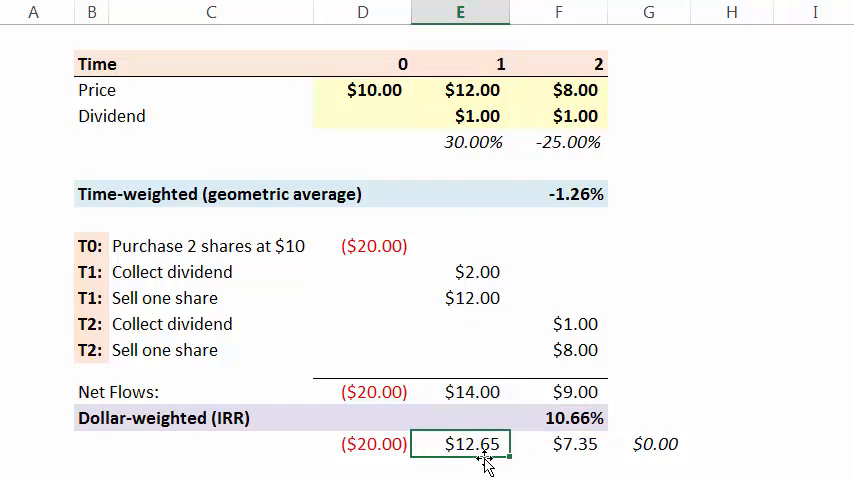
{"action": "mouse_move", "coordinate": [467, 464]}
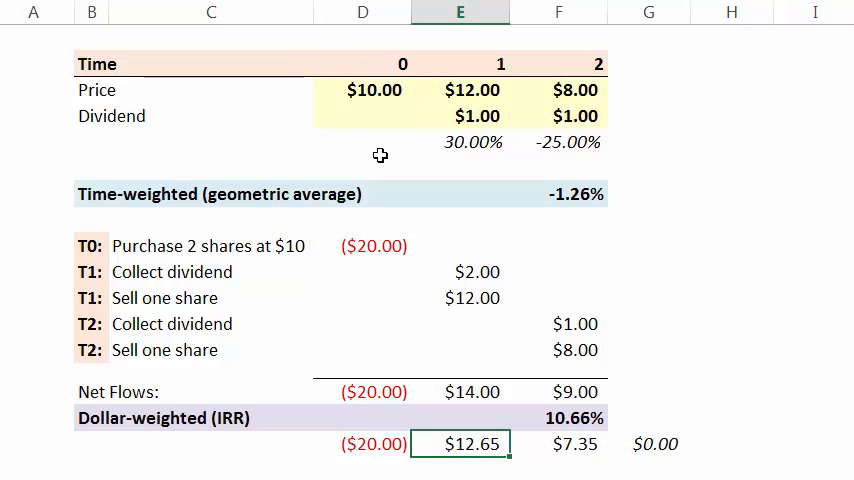
{"action": "mouse_move", "coordinate": [543, 451]}
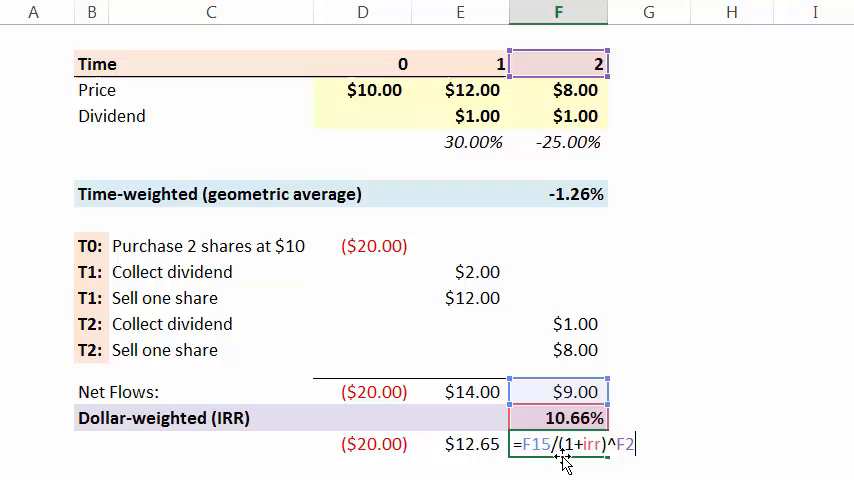
{"action": "mouse_move", "coordinate": [541, 245]}
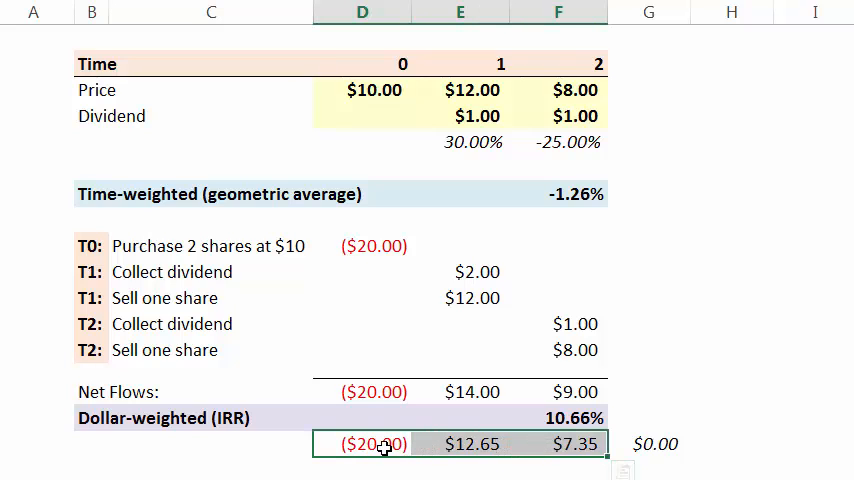
{"action": "mouse_move", "coordinate": [457, 448]}
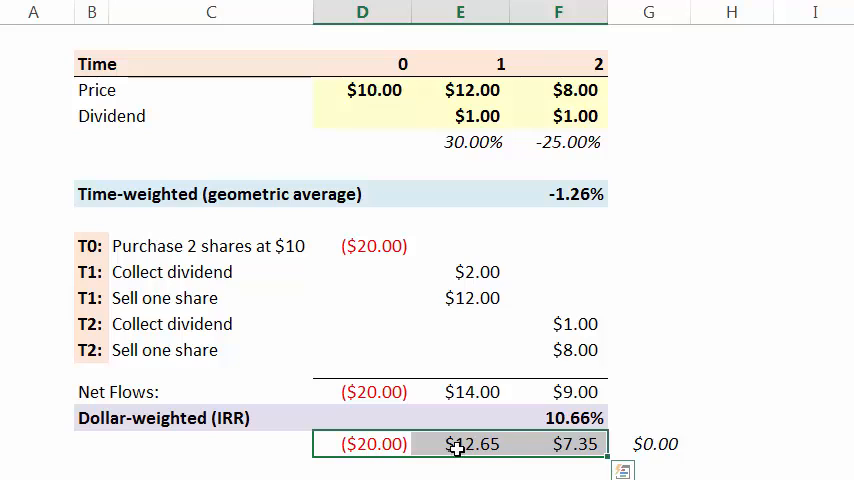
{"action": "left_click", "coordinate": [648, 444]}
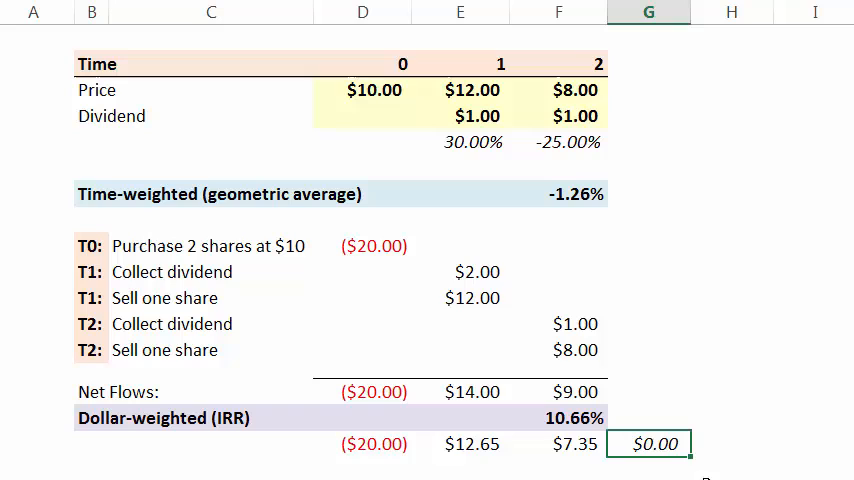
{"action": "left_click", "coordinate": [362, 444]}
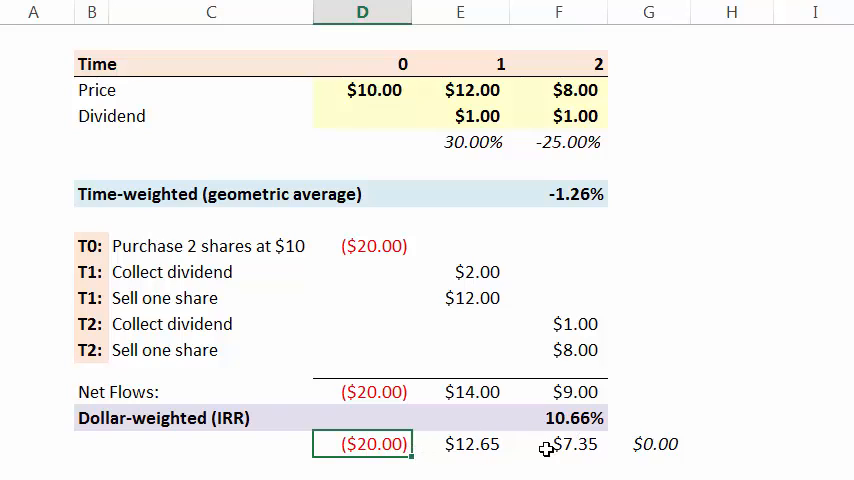
{"action": "left_click", "coordinate": [558, 418]}
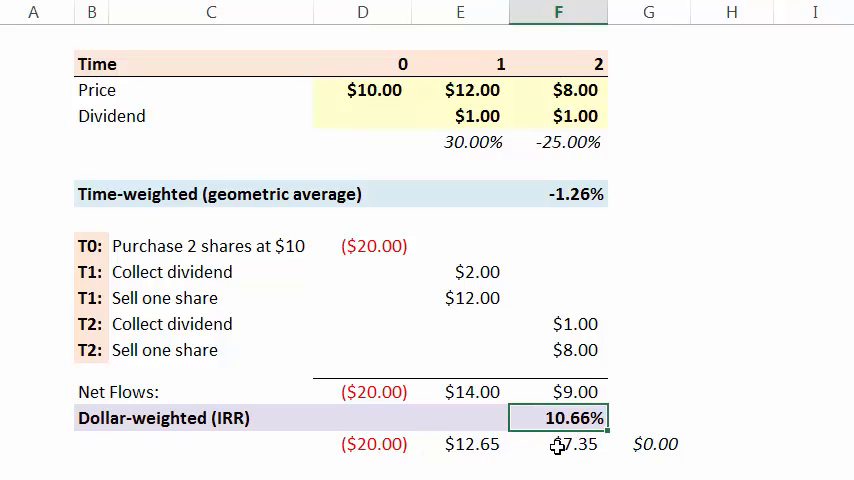
{"action": "mouse_move", "coordinate": [563, 198]}
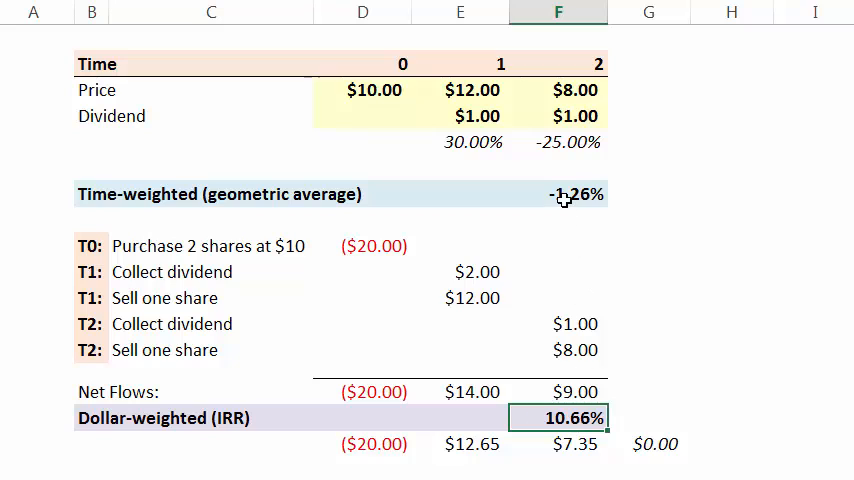
{"action": "mouse_move", "coordinate": [163, 204]}
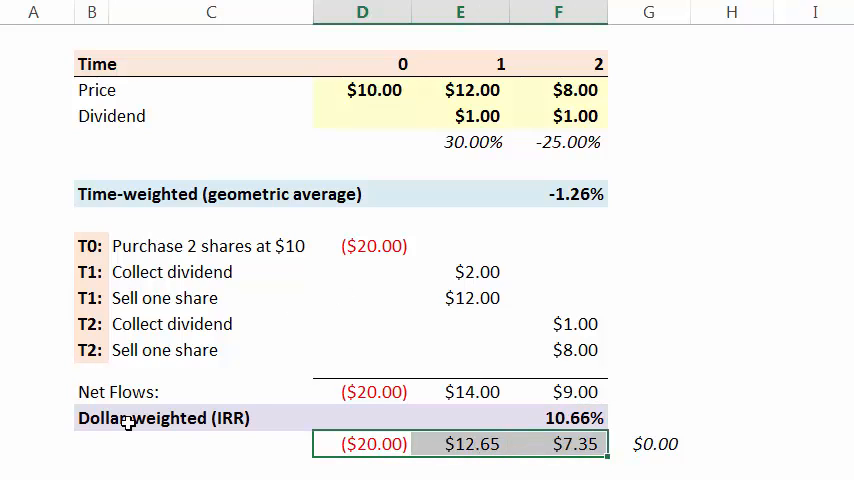
{"action": "mouse_move", "coordinate": [213, 190]}
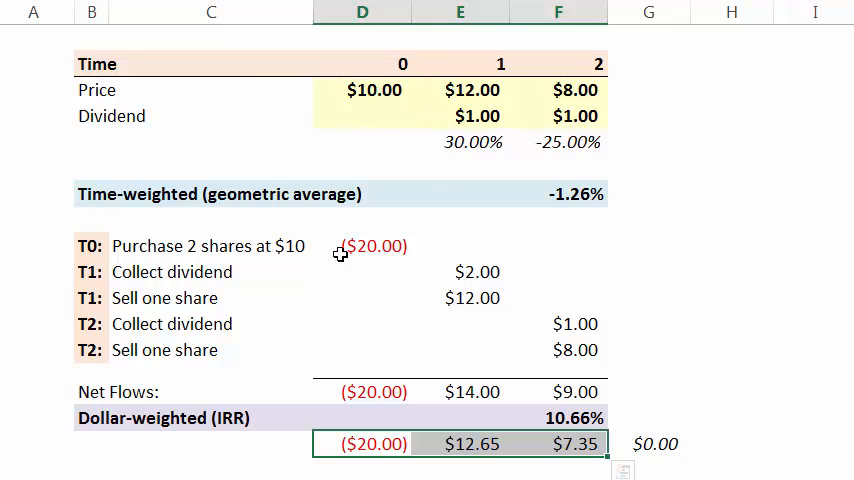
{"action": "left_click", "coordinate": [362, 245]}
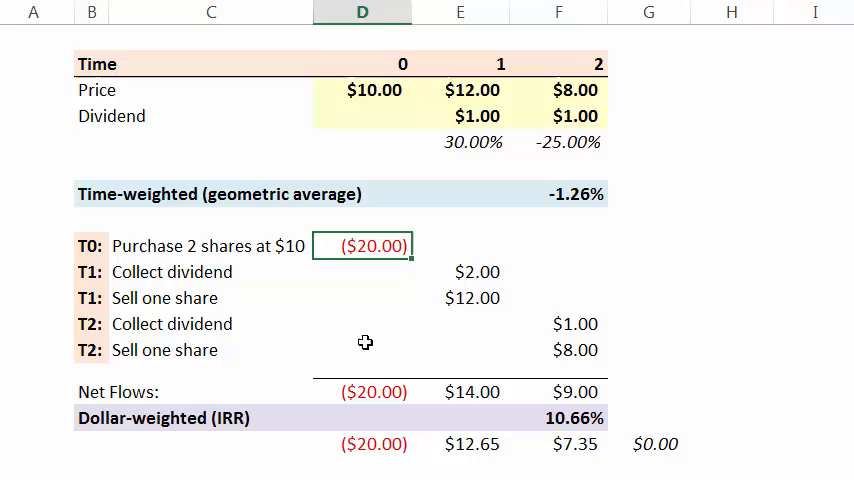
{"action": "mouse_move", "coordinate": [367, 250]}
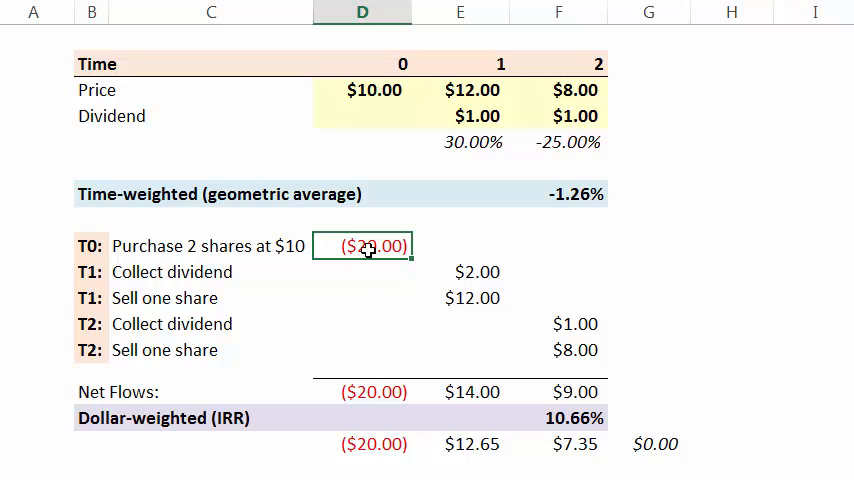
{"action": "mouse_move", "coordinate": [453, 305]}
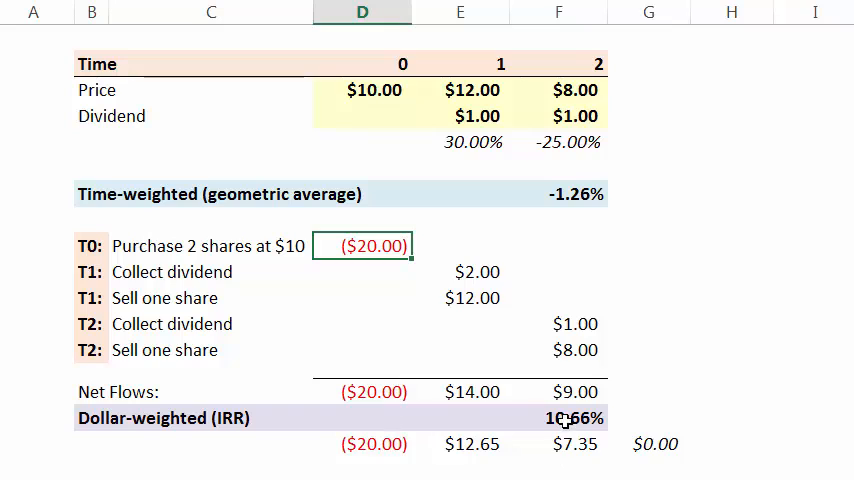
{"action": "left_click", "coordinate": [558, 418]}
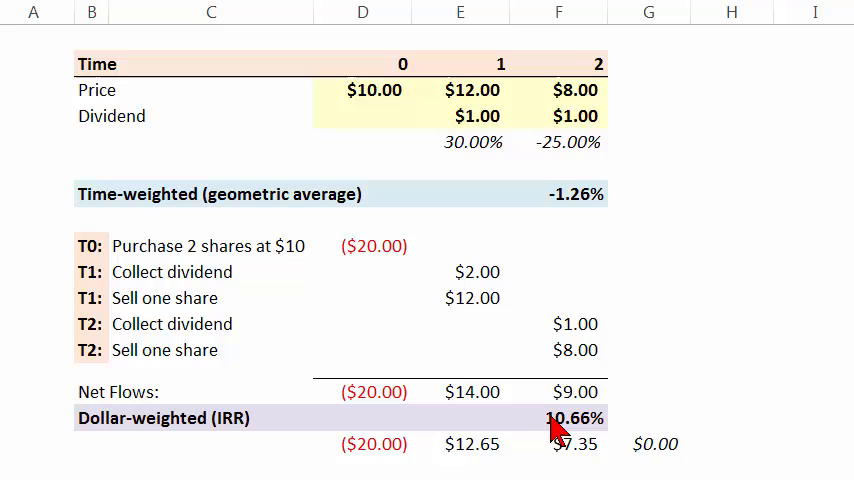
{"action": "mouse_move", "coordinate": [365, 260]}
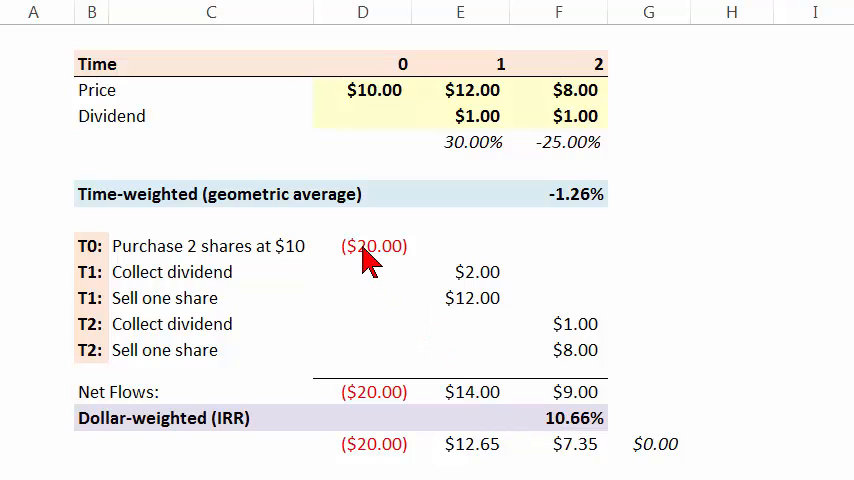
{"action": "mouse_move", "coordinate": [370, 340]}
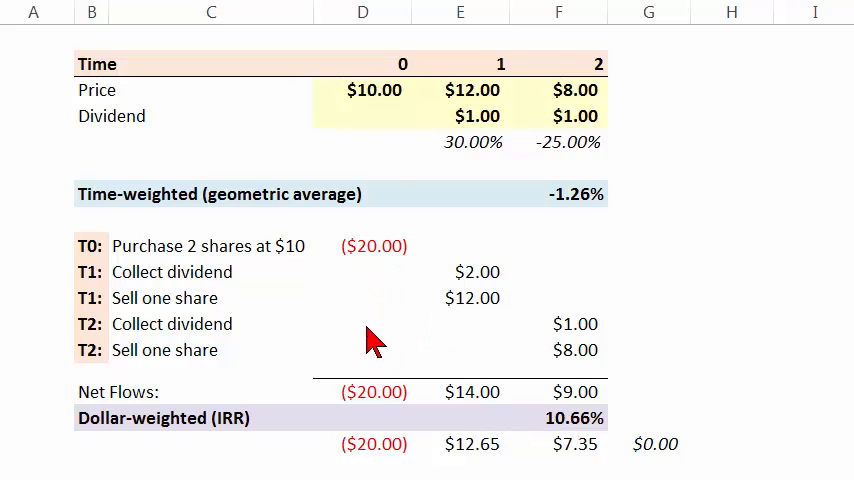
{"action": "mouse_move", "coordinate": [385, 95]}
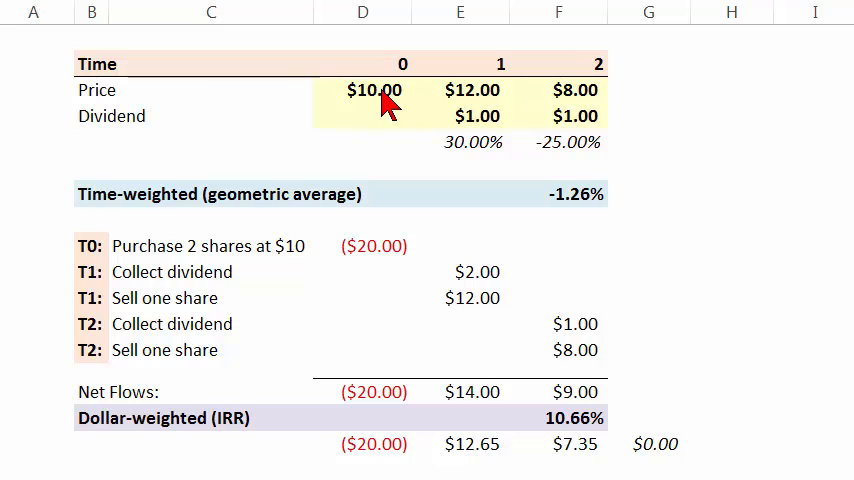
{"action": "mouse_move", "coordinate": [480, 105]}
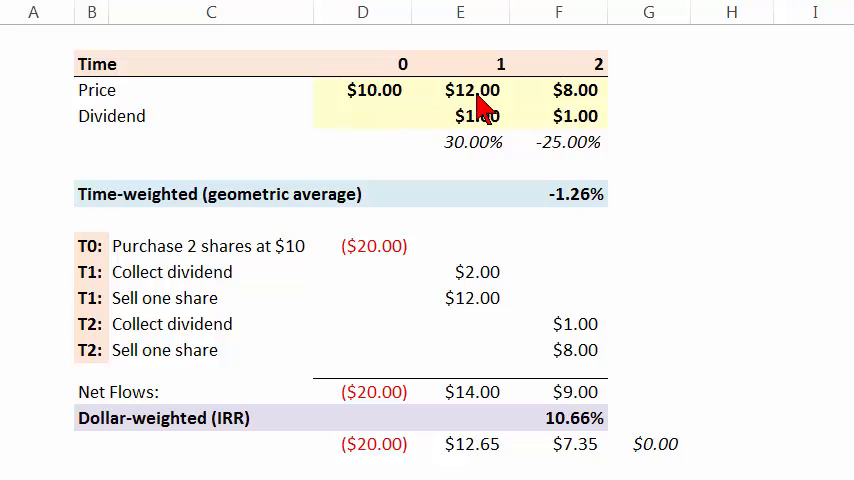
{"action": "mouse_move", "coordinate": [385, 323]}
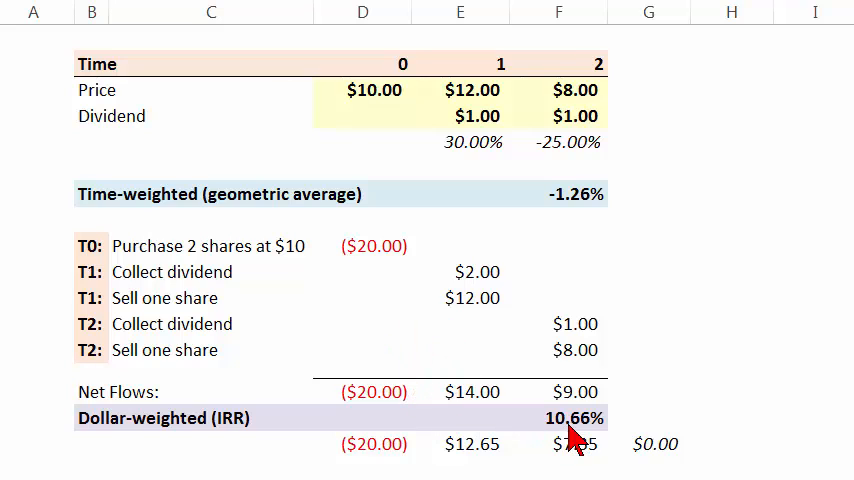
{"action": "mouse_move", "coordinate": [290, 330]}
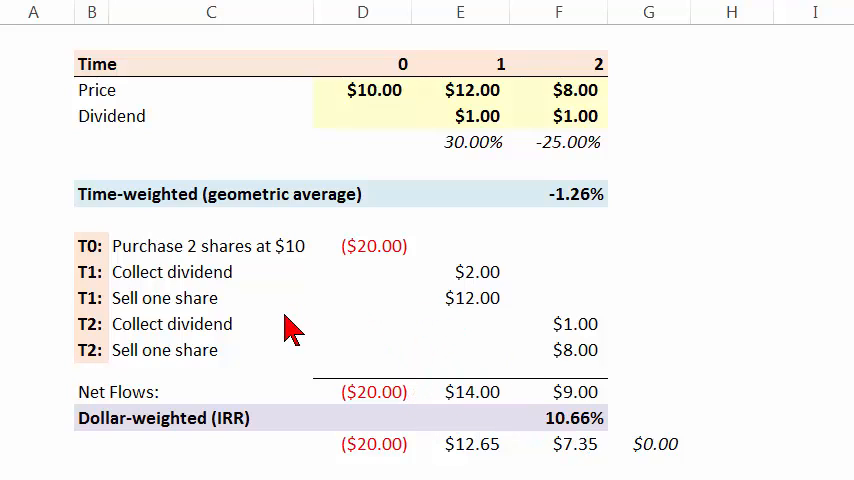
{"action": "mouse_move", "coordinate": [228, 378]}
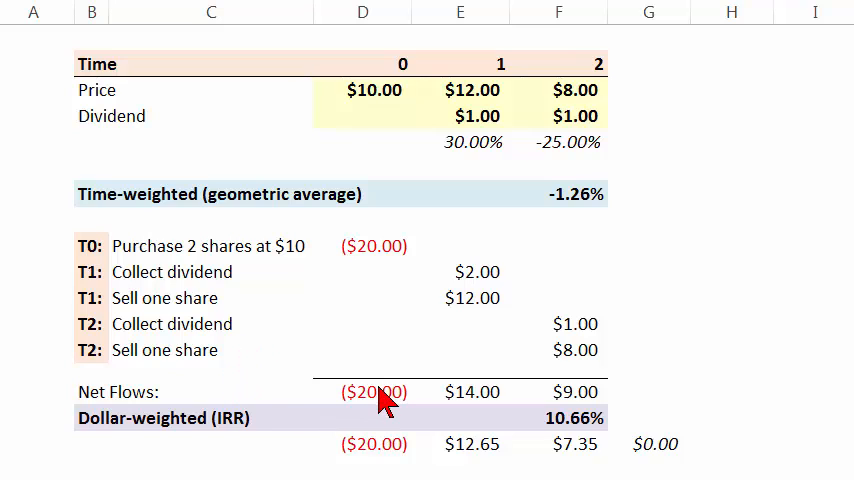
{"action": "mouse_move", "coordinate": [578, 456]}
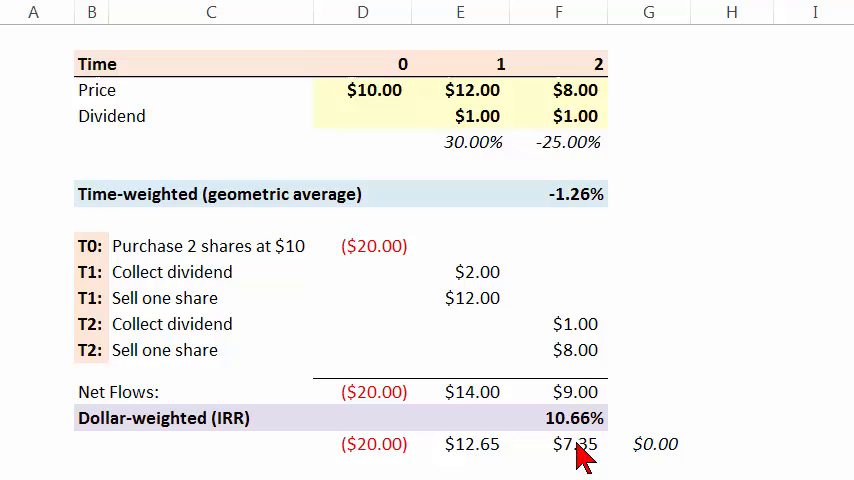
{"action": "mouse_move", "coordinate": [197, 451]}
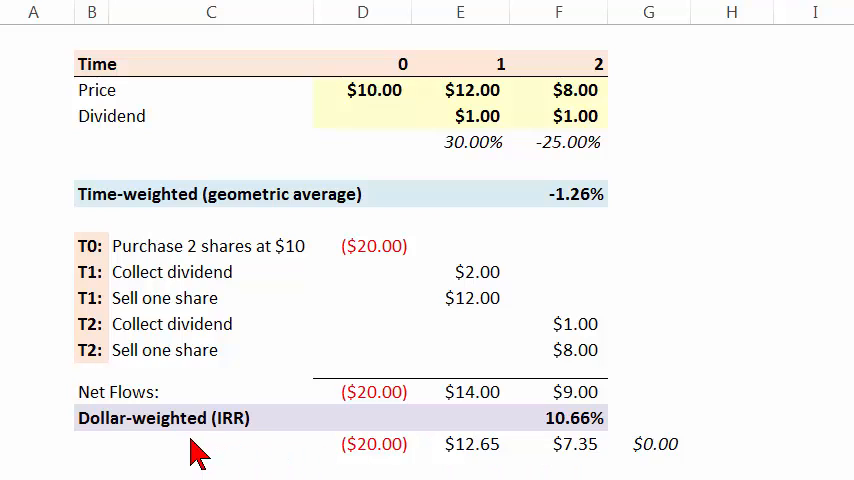
{"action": "mouse_move", "coordinate": [715, 343]}
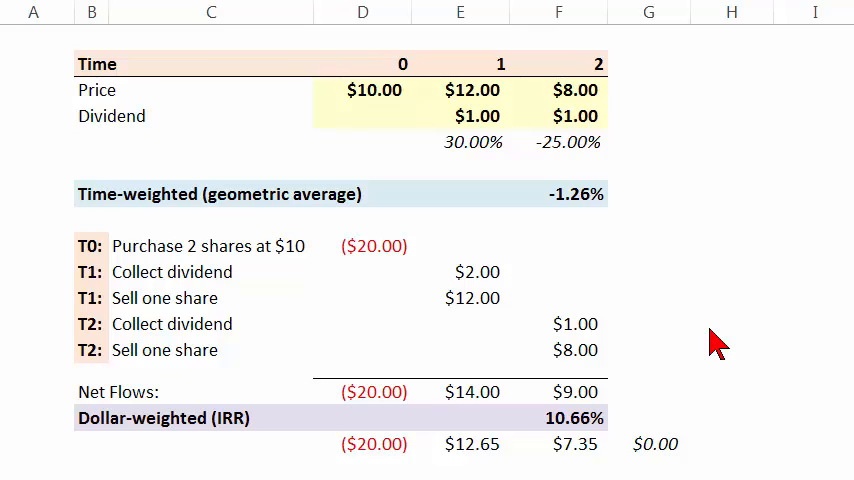